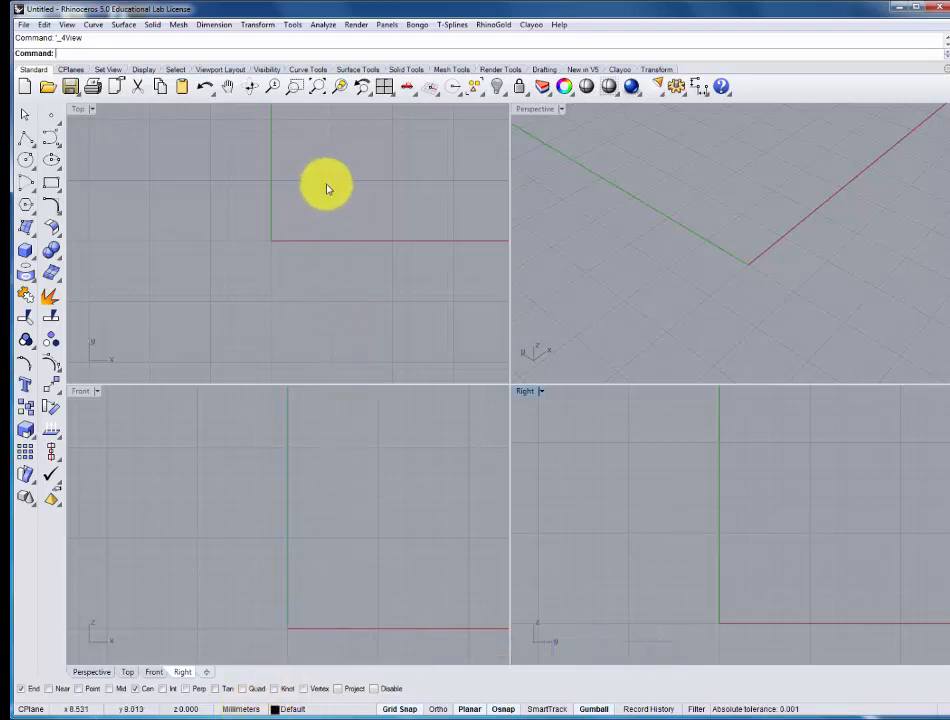
{"action": "mouse_move", "coordinate": [333, 190]}
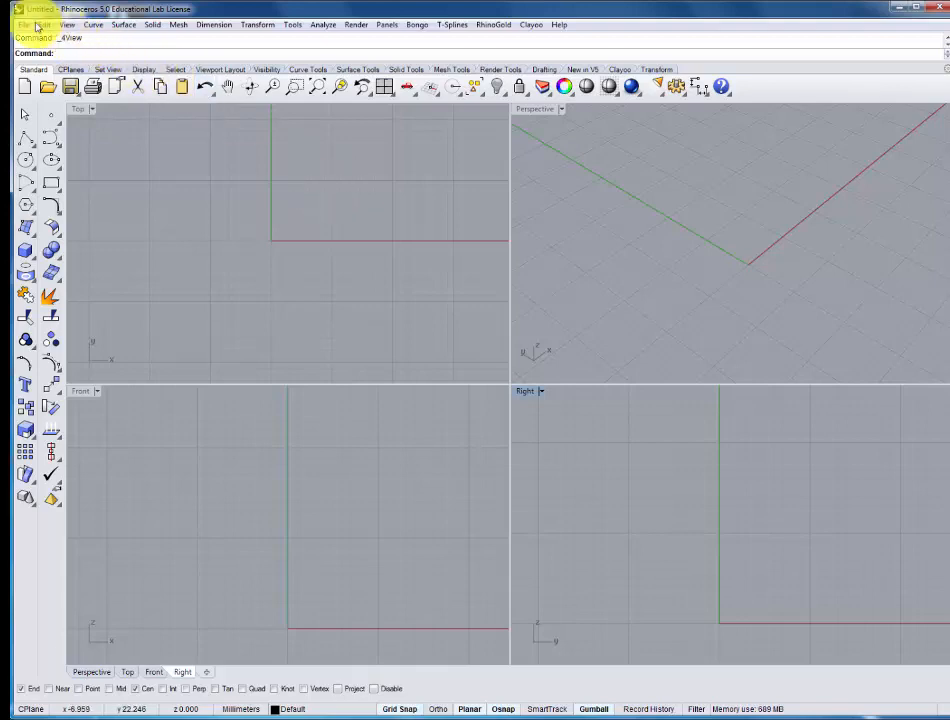
Step: Open File > Properties to check millimetre units and adjust the grid settings
{"action": "left_click", "coordinate": [23, 24]}
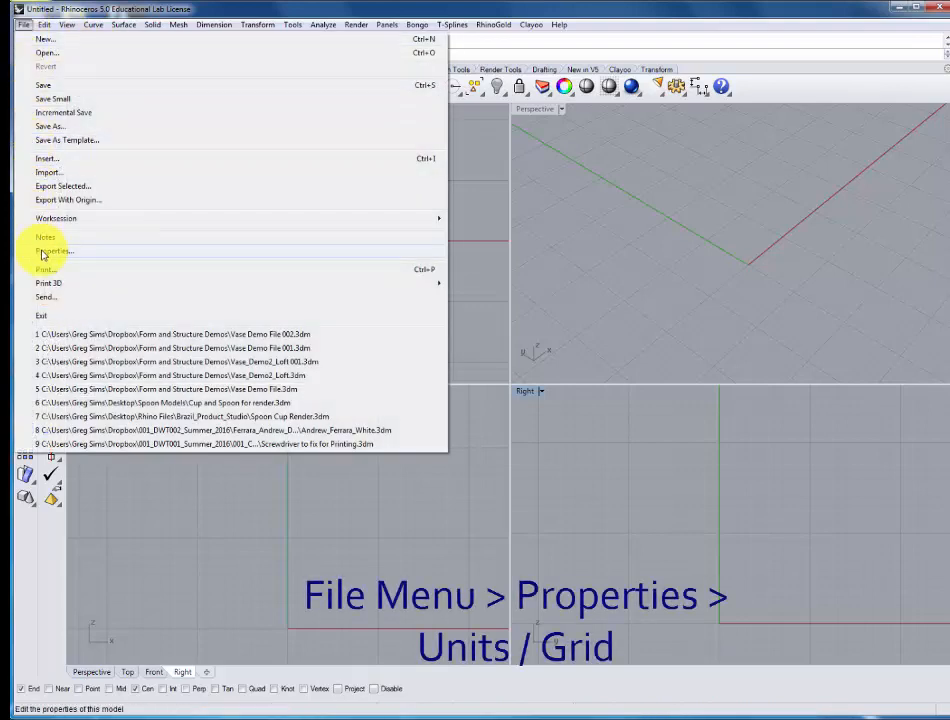
{"action": "left_click", "coordinate": [53, 251]}
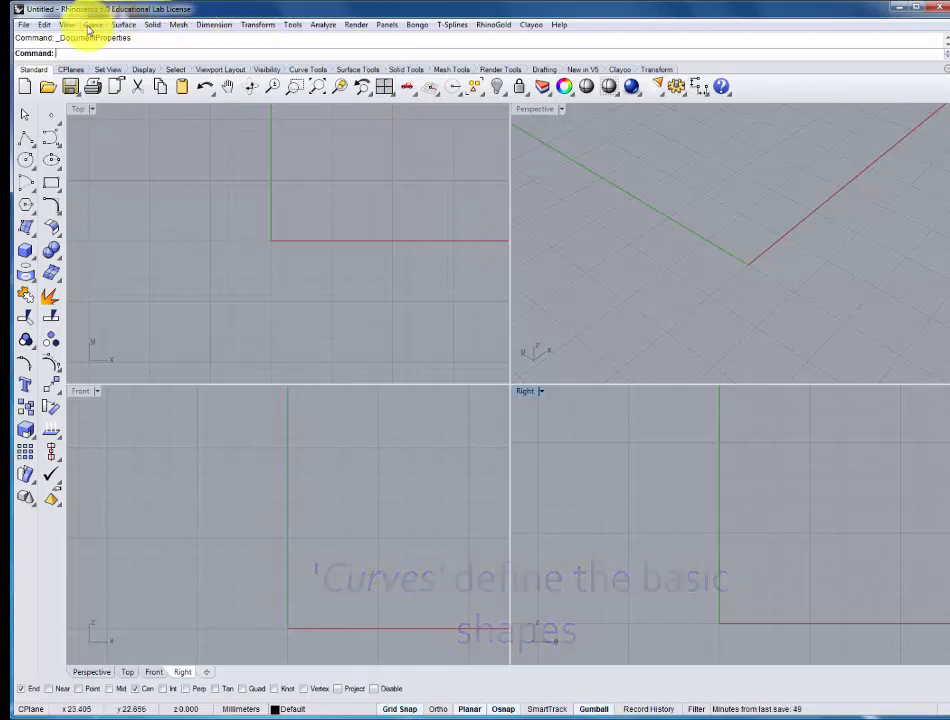
Step: Start a corner-to-corner rectangle and switch Grid Snap on from the status bar
{"action": "left_click", "coordinate": [92, 24]}
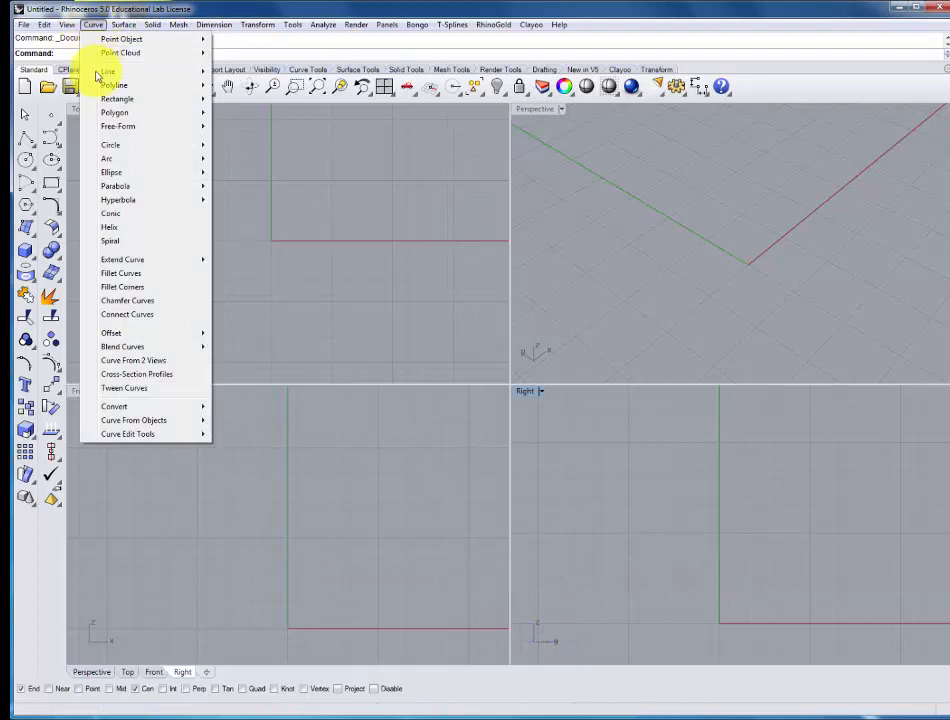
{"action": "mouse_move", "coordinate": [117, 98]}
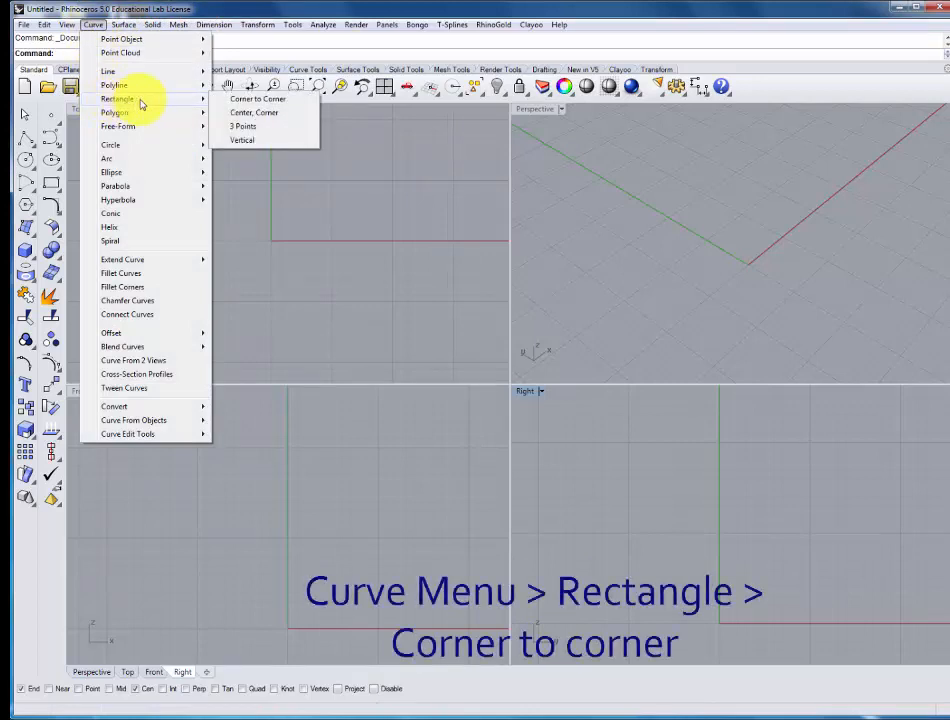
{"action": "mouse_move", "coordinate": [258, 98]}
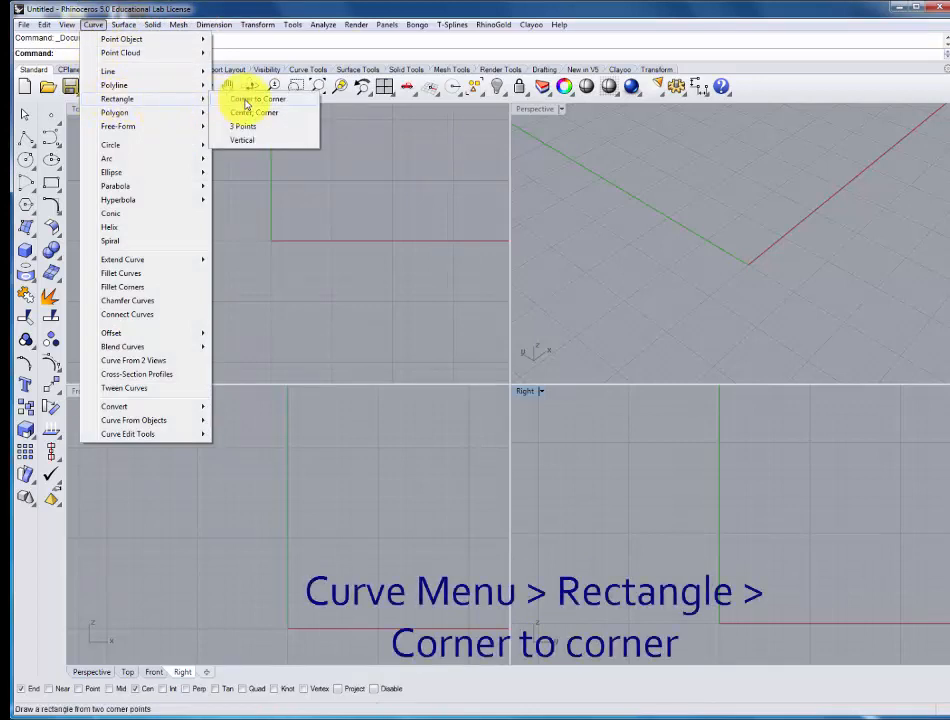
{"action": "left_click", "coordinate": [256, 98]}
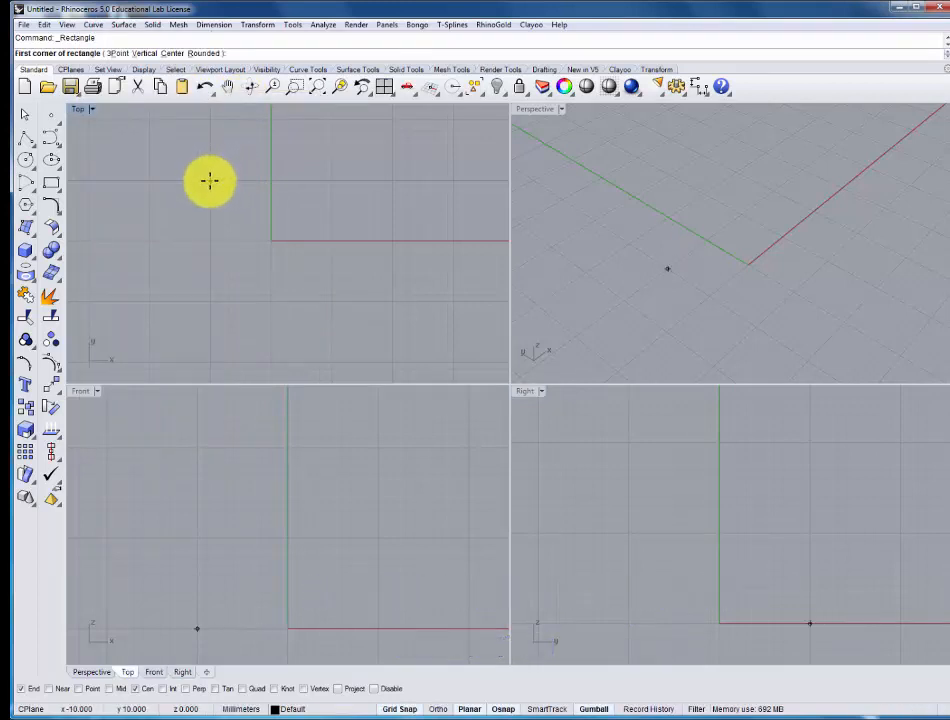
{"action": "left_click", "coordinate": [399, 709]}
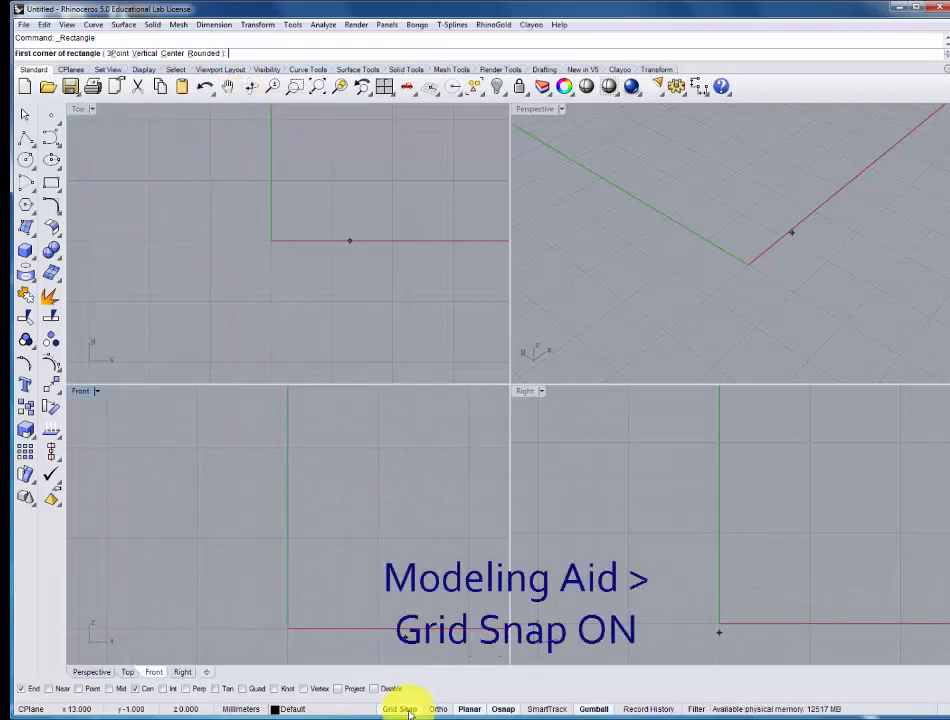
{"action": "left_click", "coordinate": [397, 708]}
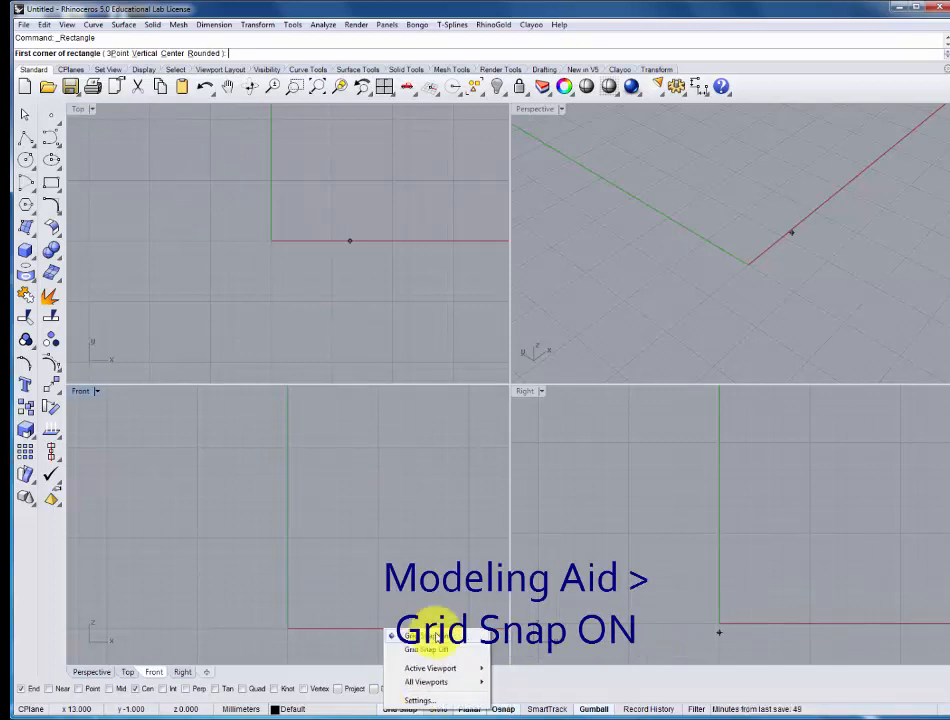
{"action": "left_click", "coordinate": [427, 649]}
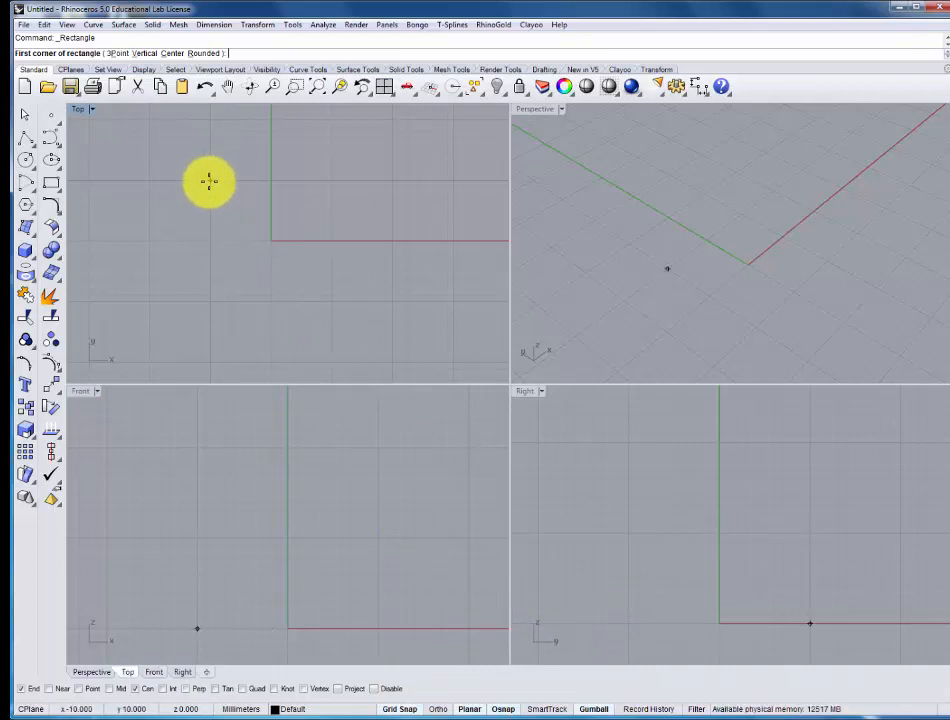
Step: Draw the square from corner -10,10 to corner 10,-10 in the Top view
{"action": "left_click", "coordinate": [215, 183]}
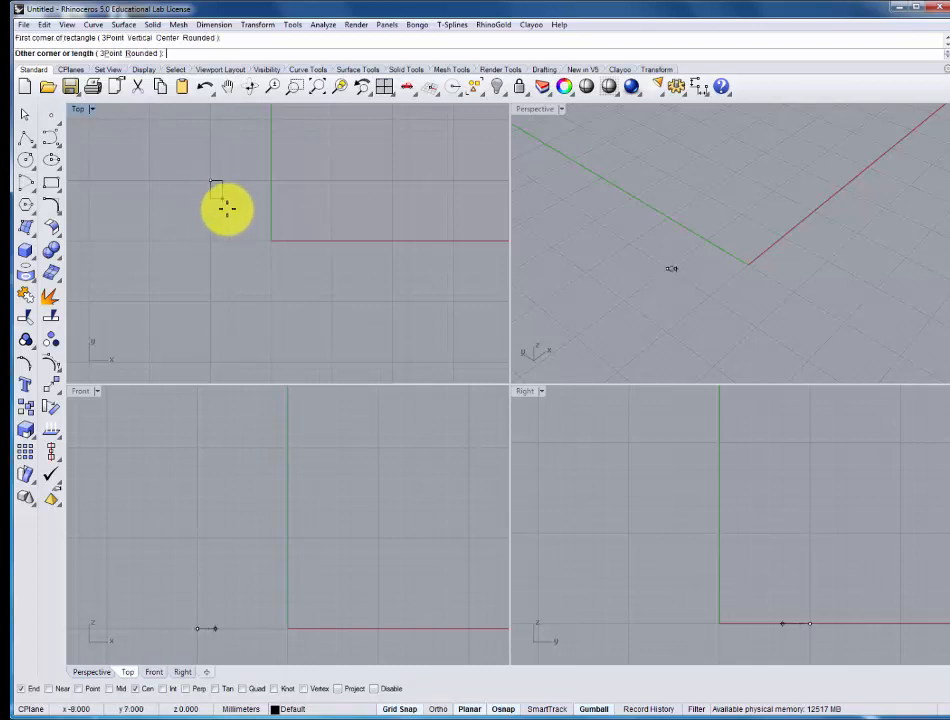
{"action": "left_click", "coordinate": [325, 295]}
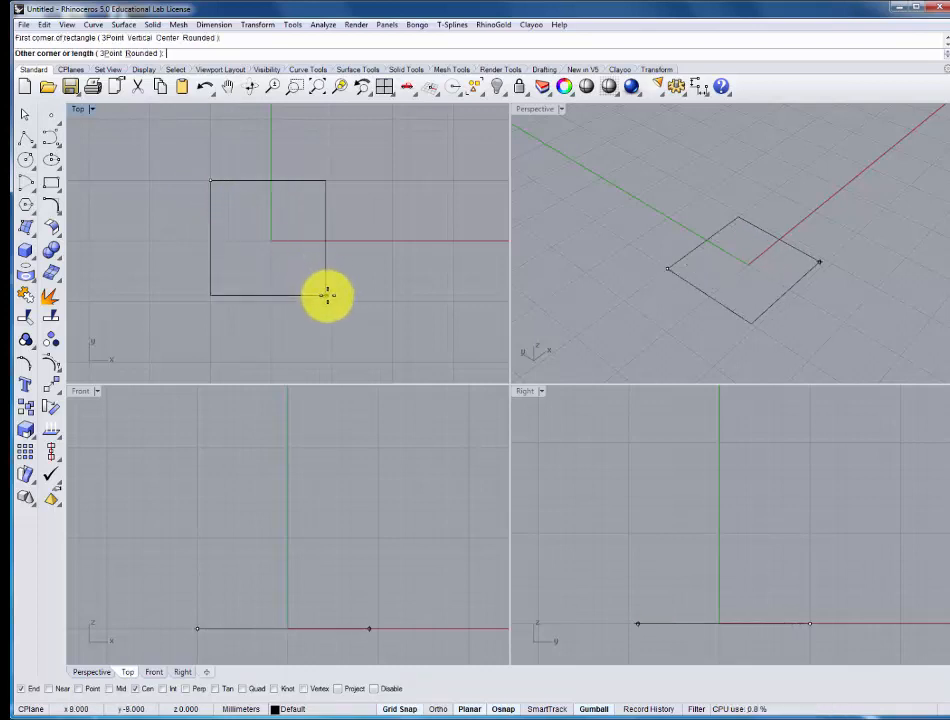
{"action": "mouse_move", "coordinate": [333, 303]}
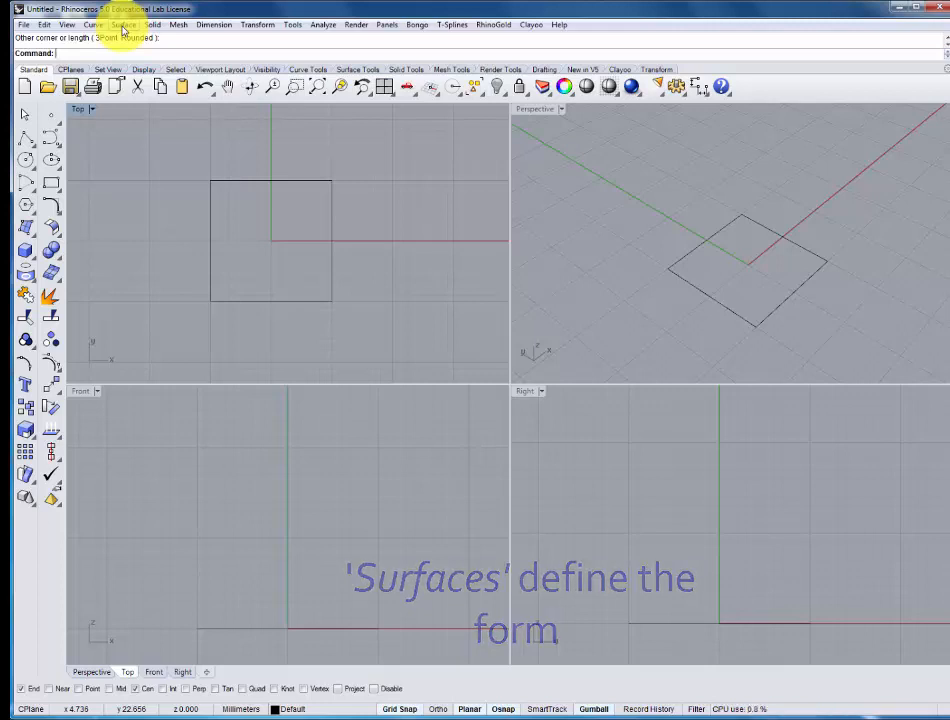
Step: Extrude the square curve straight up by 20 mm
{"action": "left_click", "coordinate": [123, 24]}
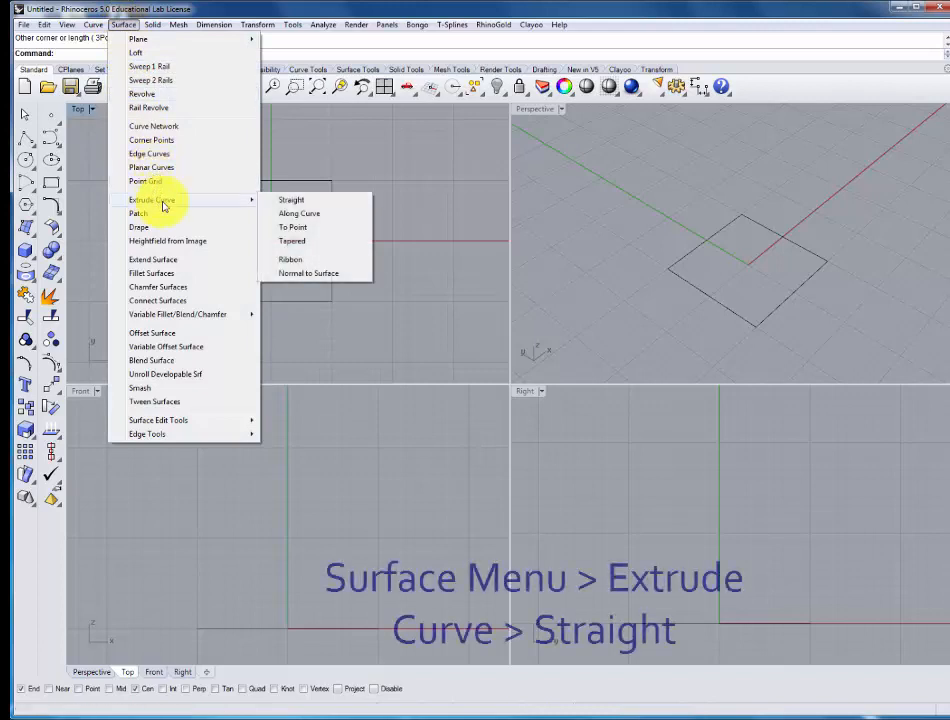
{"action": "mouse_move", "coordinate": [291, 200]}
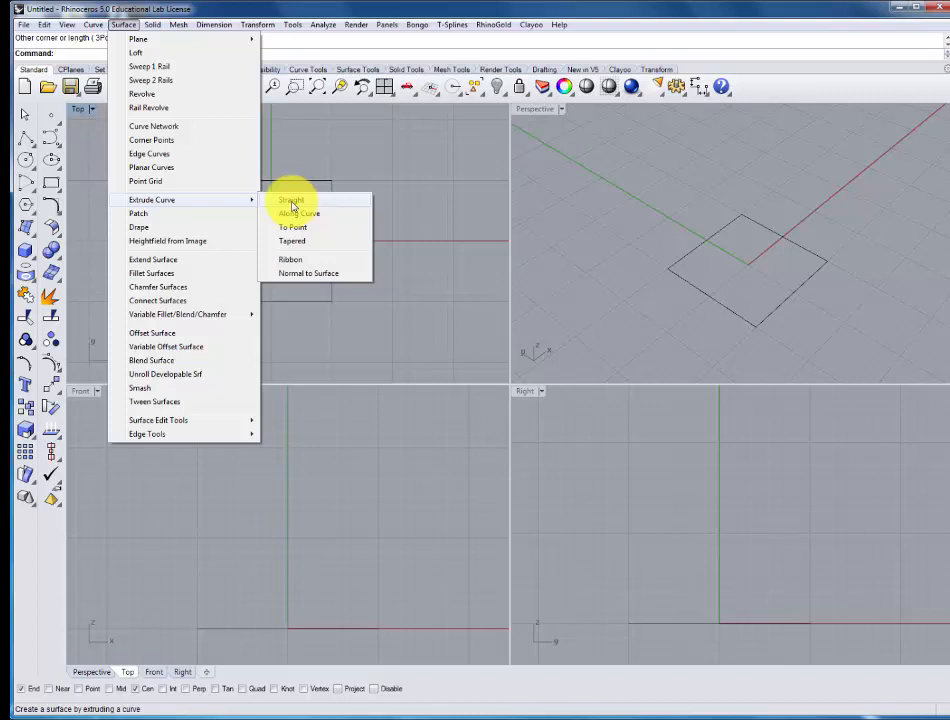
{"action": "left_click", "coordinate": [291, 201]}
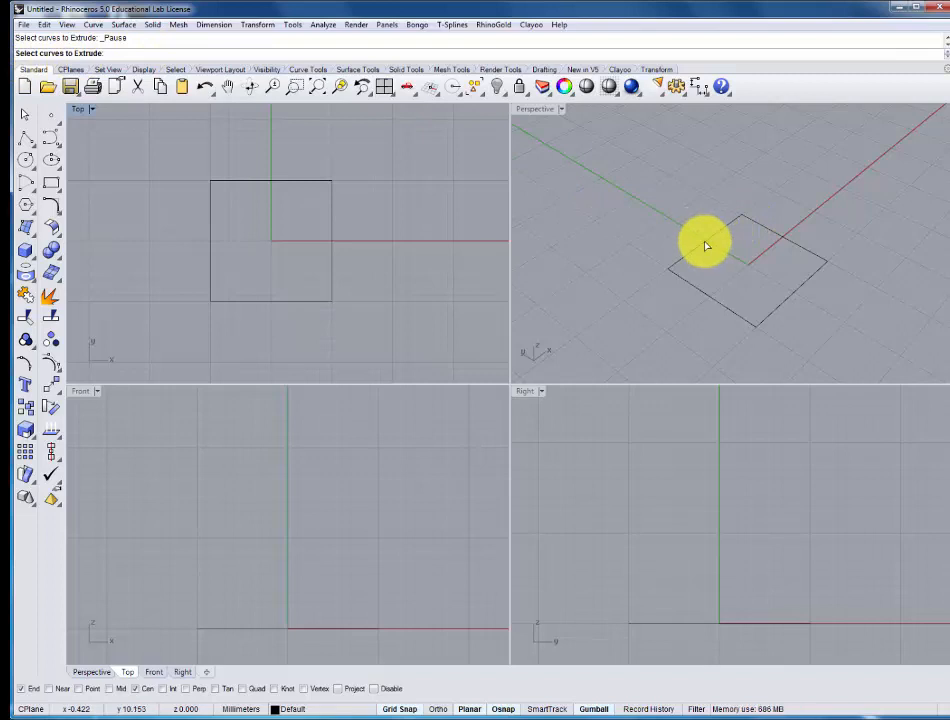
{"action": "mouse_move", "coordinate": [707, 242]}
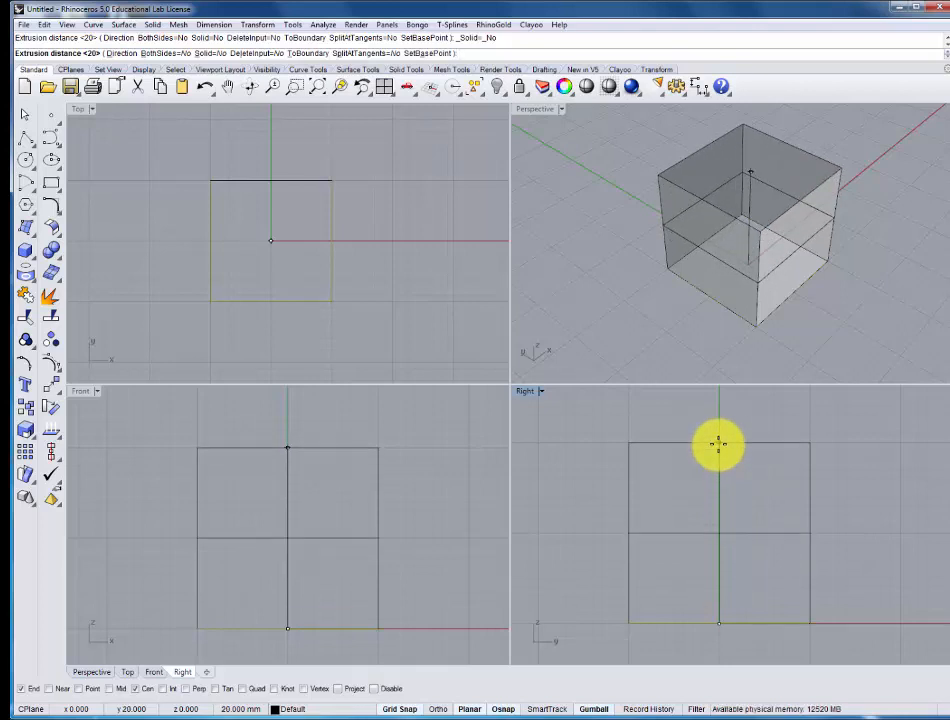
{"action": "type", "text": "20"}
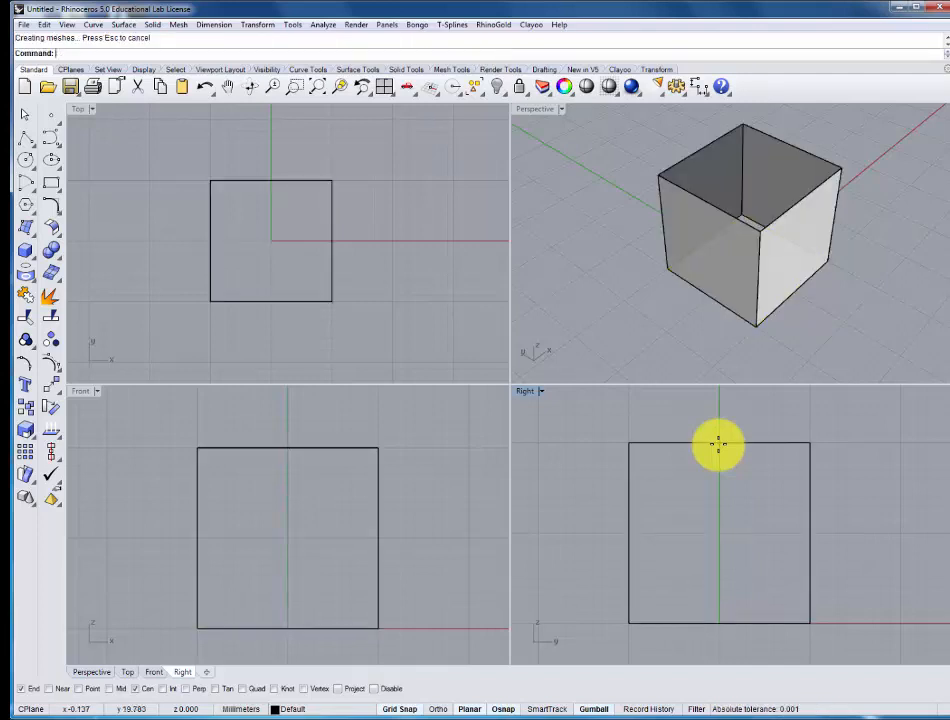
{"action": "mouse_move", "coordinate": [757, 170]}
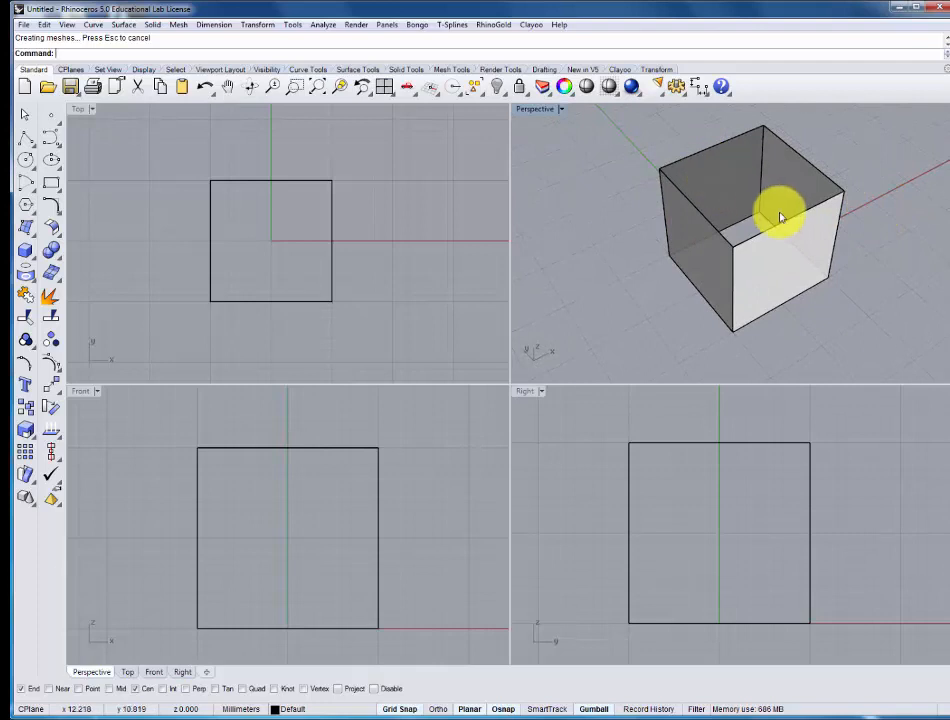
{"action": "mouse_move", "coordinate": [807, 307]}
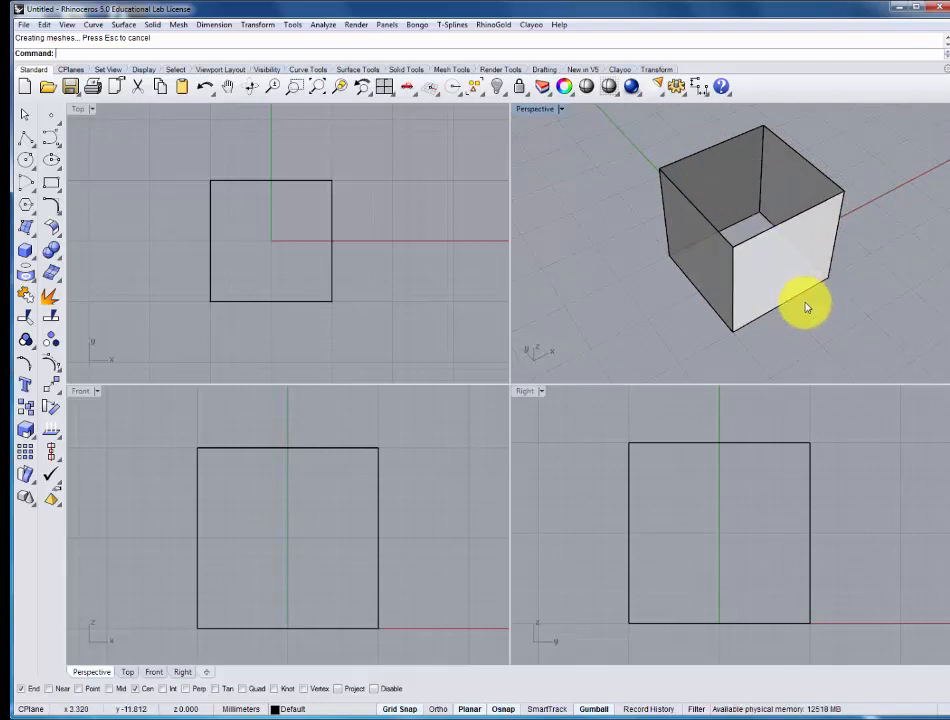
{"action": "mouse_move", "coordinate": [785, 309]}
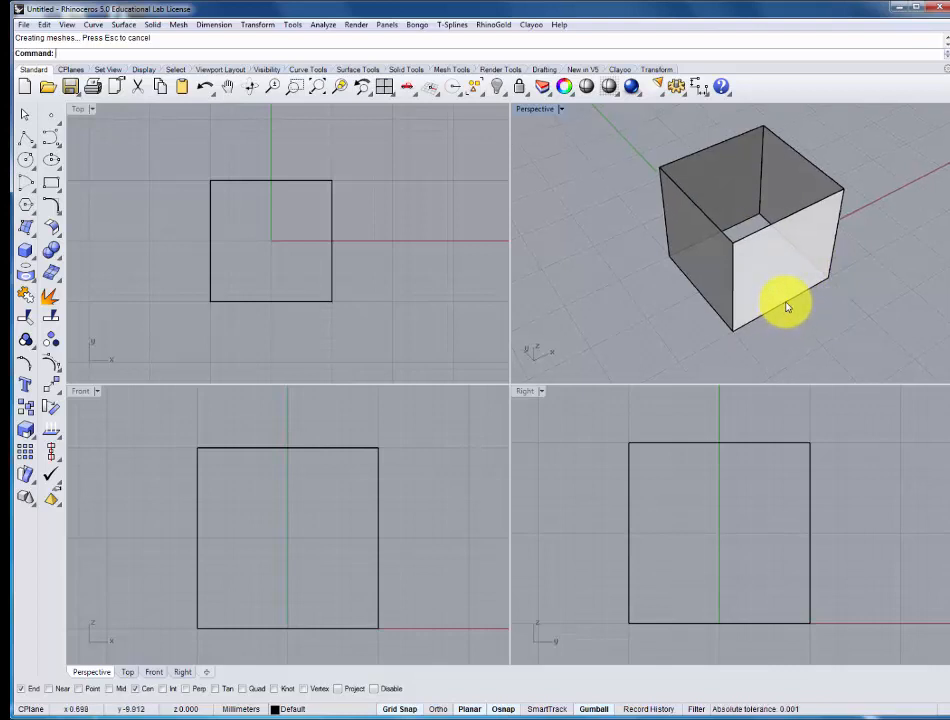
{"action": "left_click", "coordinate": [778, 307]}
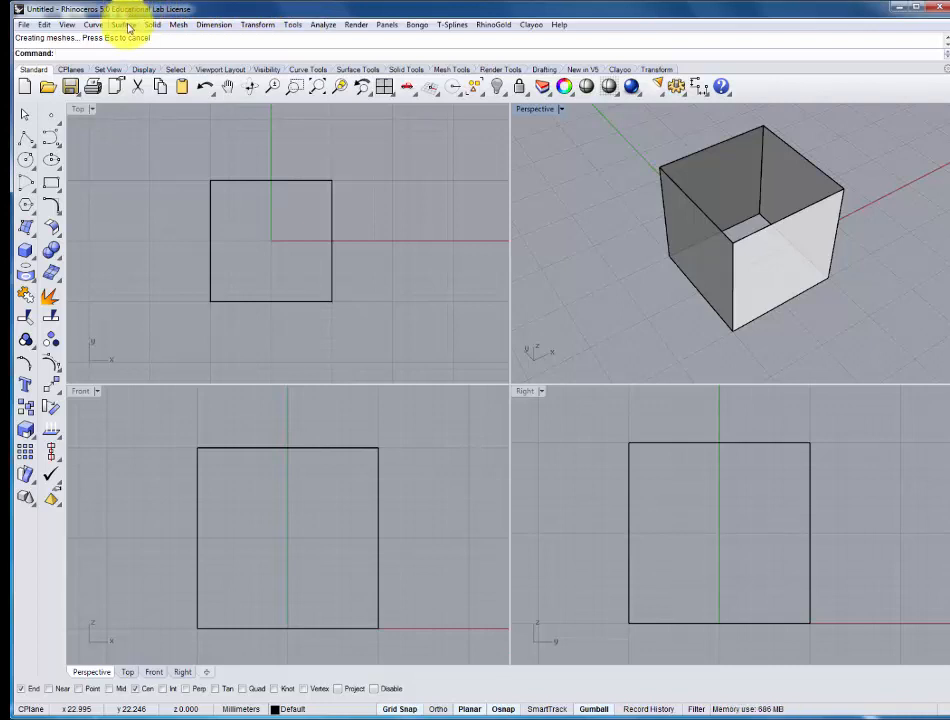
Step: Build a planar surface from the square curve to cap the box
{"action": "left_click", "coordinate": [123, 24]}
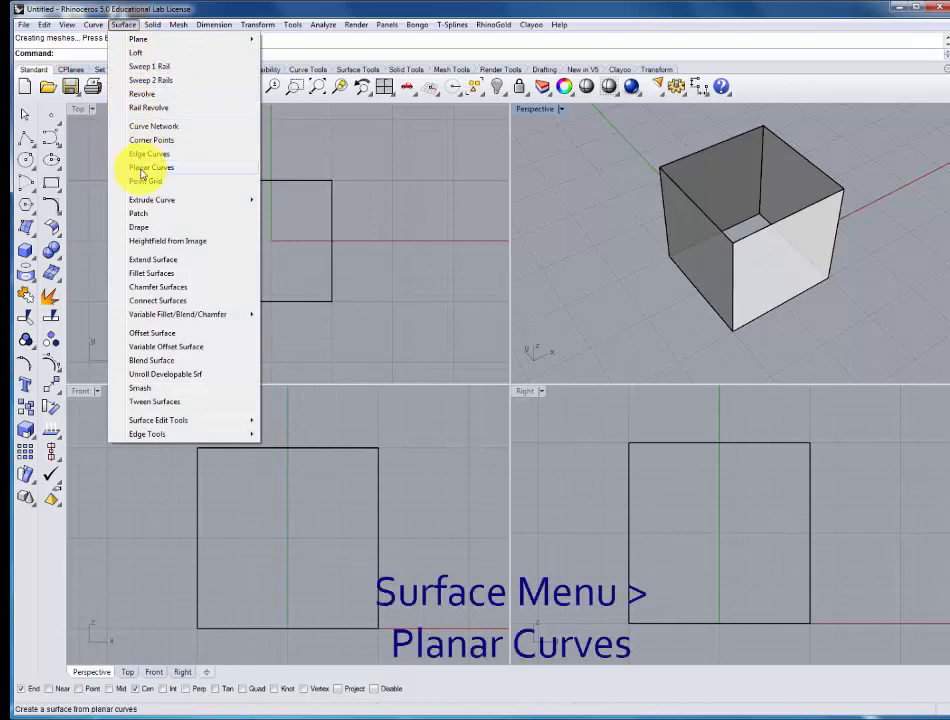
{"action": "left_click", "coordinate": [152, 167]}
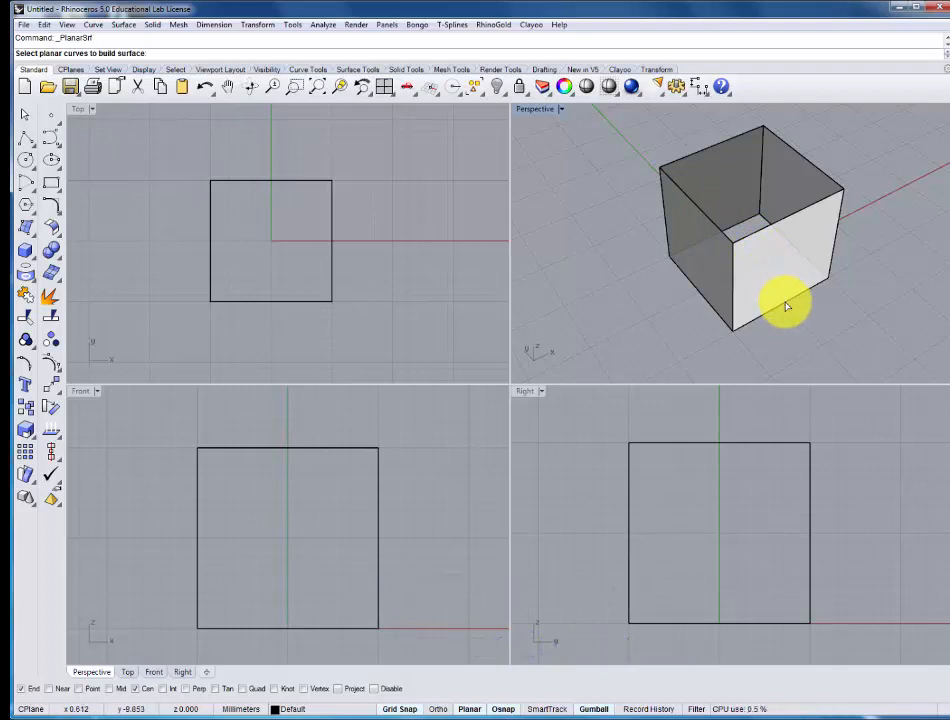
{"action": "left_click", "coordinate": [785, 305]}
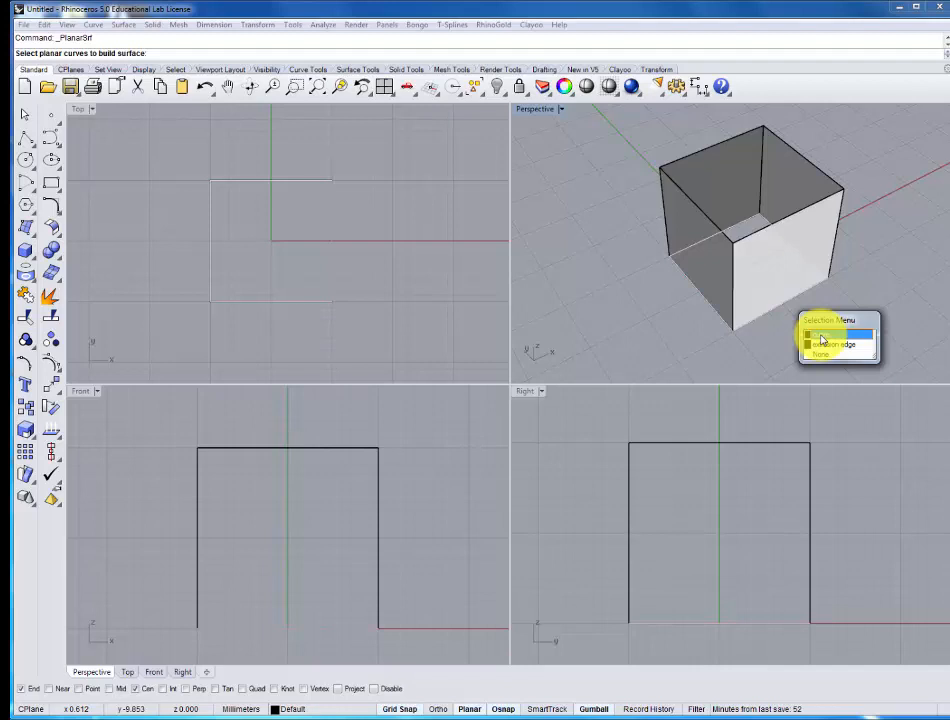
{"action": "left_click", "coordinate": [835, 333]}
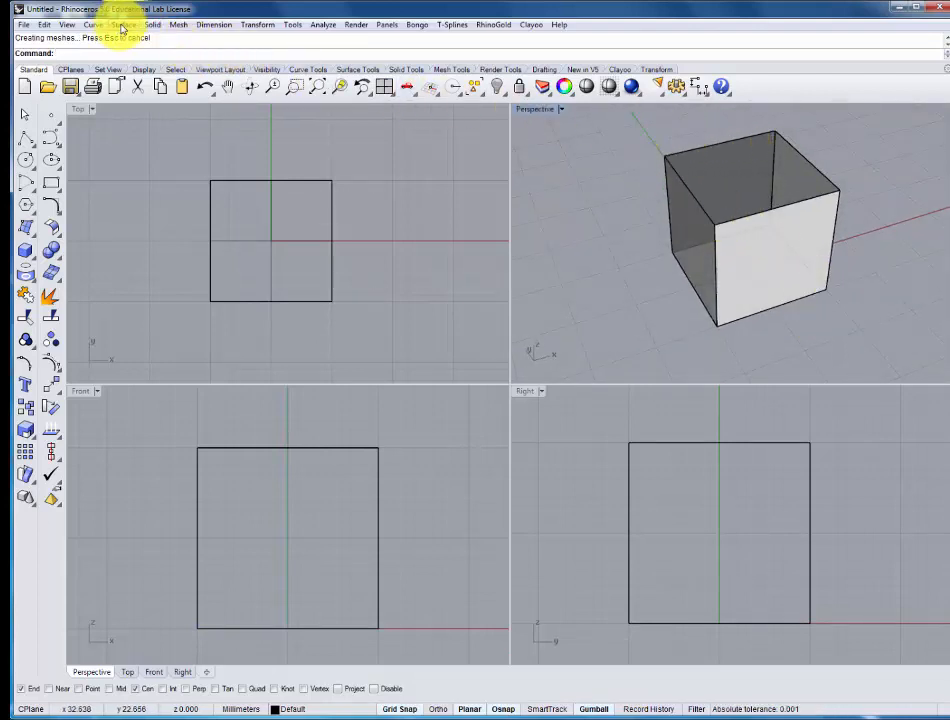
Step: Start Surface from Edge Curves to build the top face from the box edges
{"action": "left_click", "coordinate": [123, 24]}
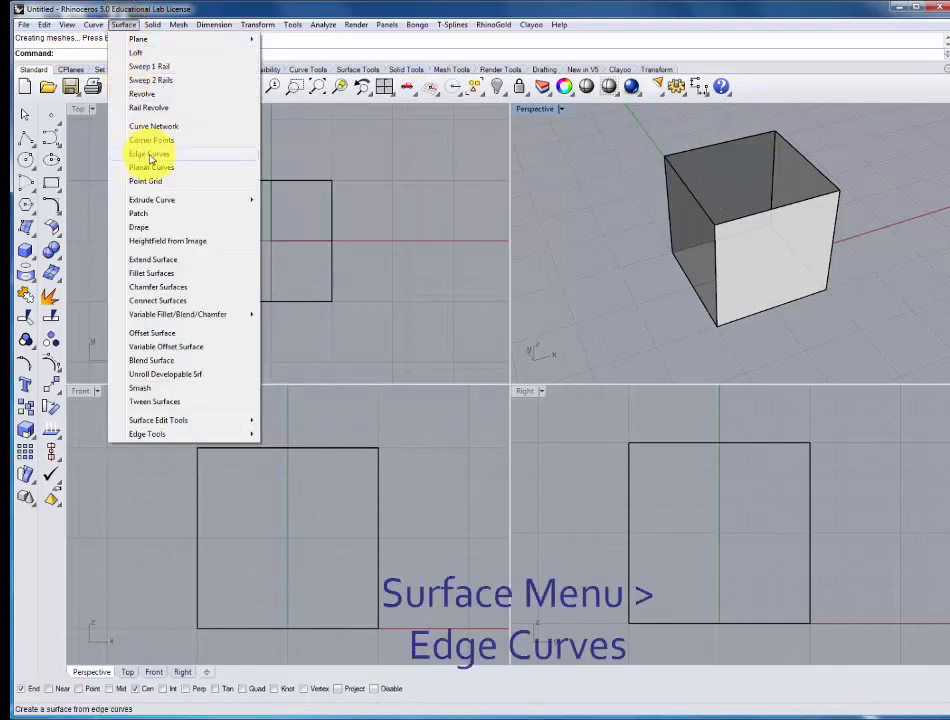
{"action": "left_click", "coordinate": [150, 153]}
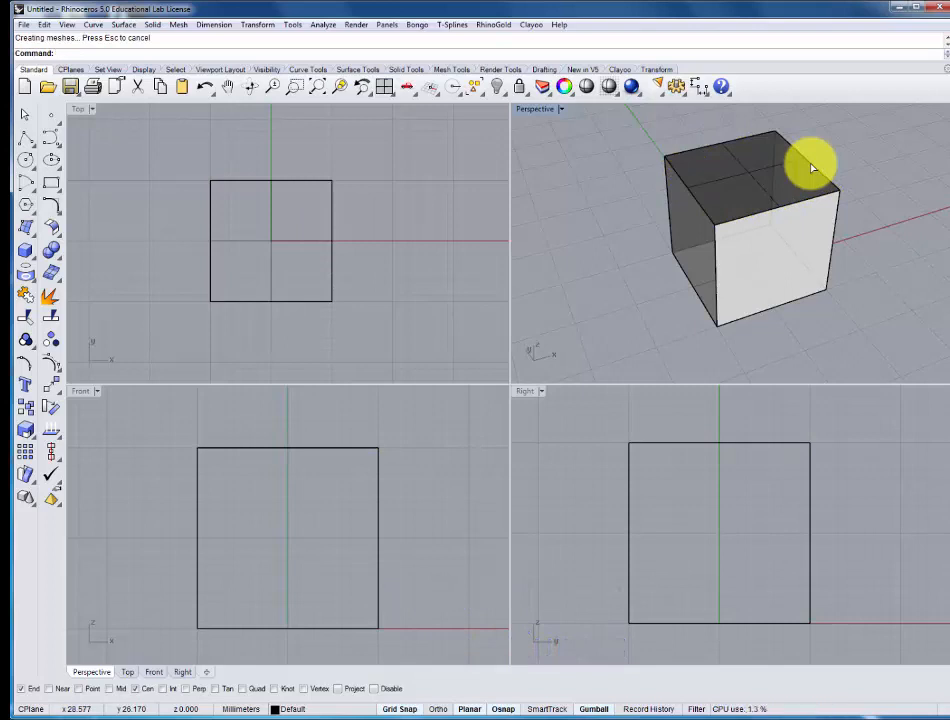
{"action": "mouse_move", "coordinate": [840, 203]}
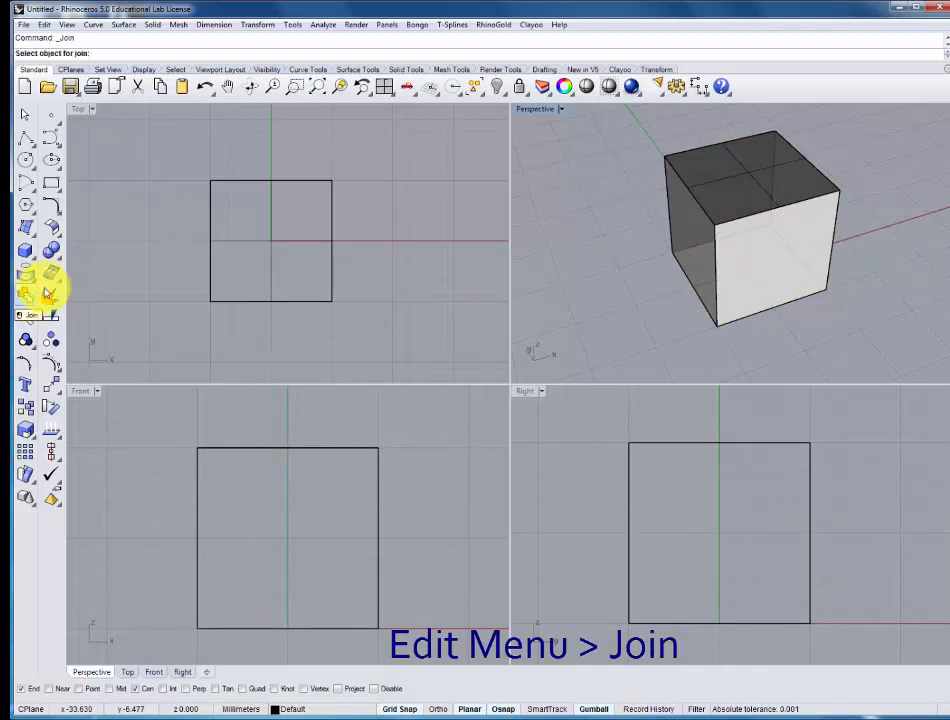
Step: Join the box walls and the new top face into one closed polysurface
{"action": "left_click", "coordinate": [705, 177]}
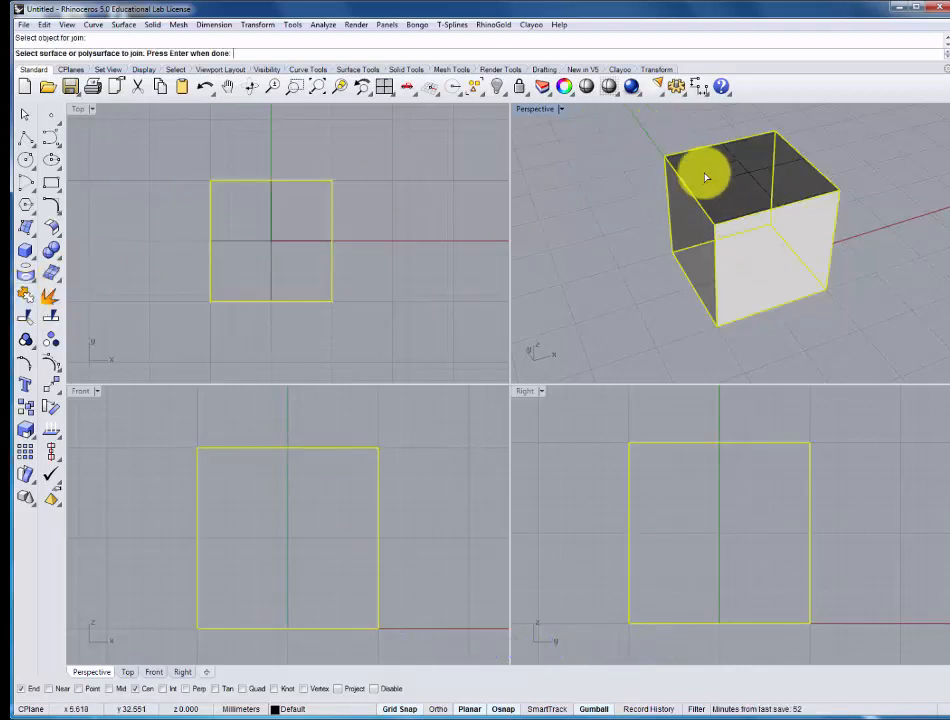
{"action": "left_click", "coordinate": [700, 273]}
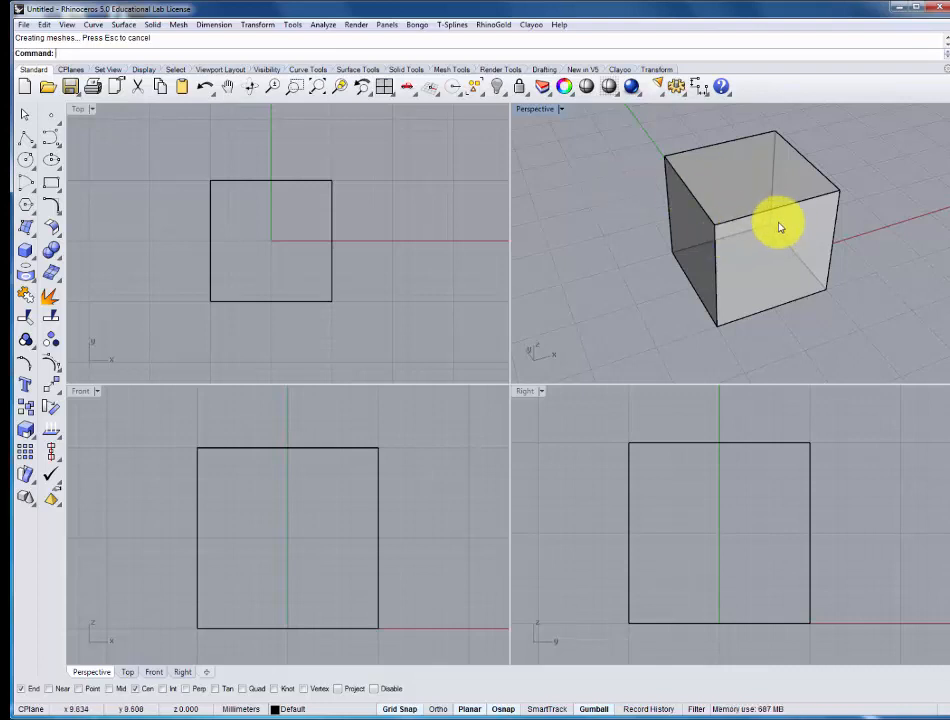
{"action": "mouse_move", "coordinate": [793, 223]}
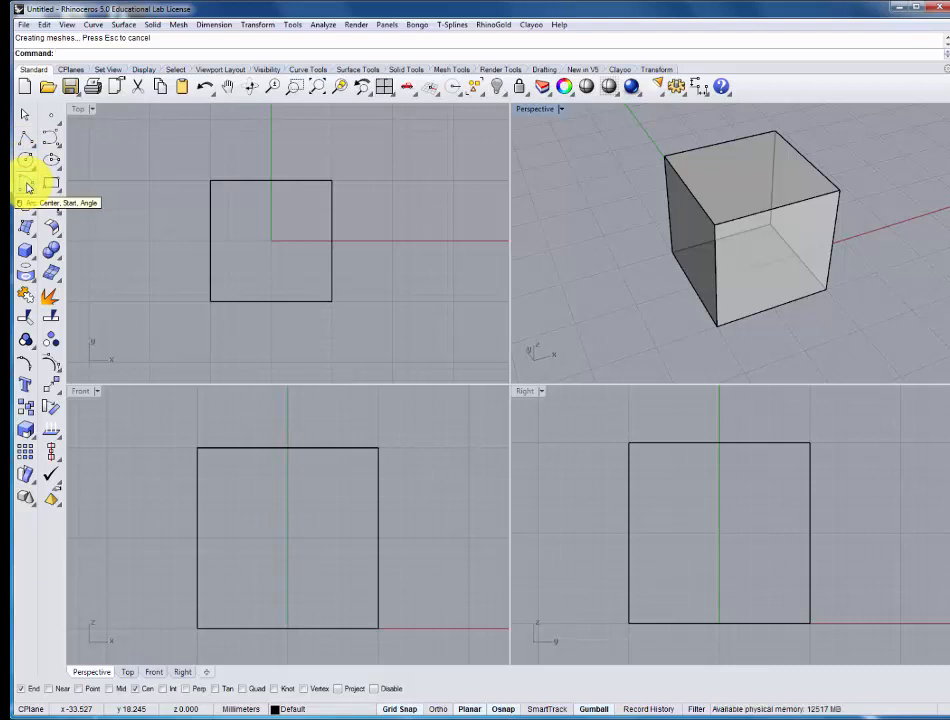
Step: Draw a centre-start-angle arc and revolve it into a small sphere
{"action": "left_click", "coordinate": [25, 185]}
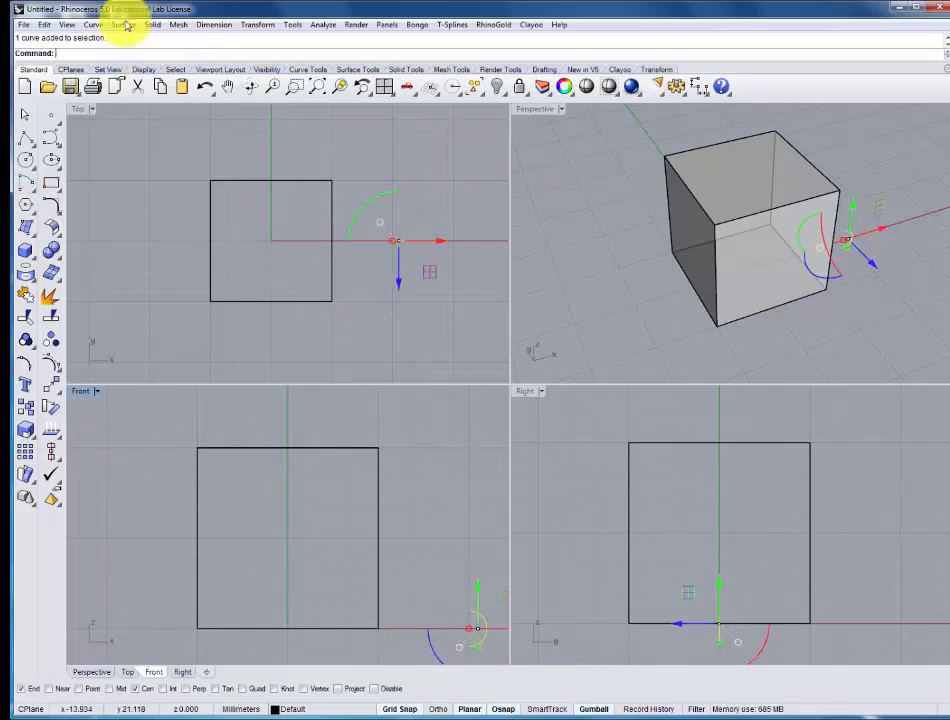
{"action": "left_click", "coordinate": [123, 24]}
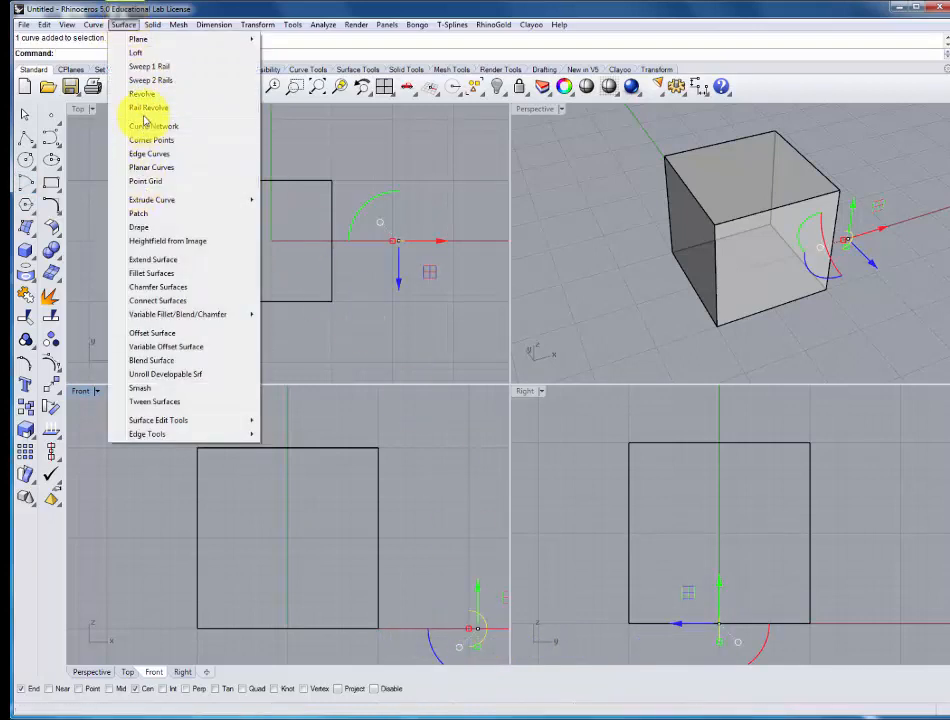
{"action": "left_click", "coordinate": [143, 93]}
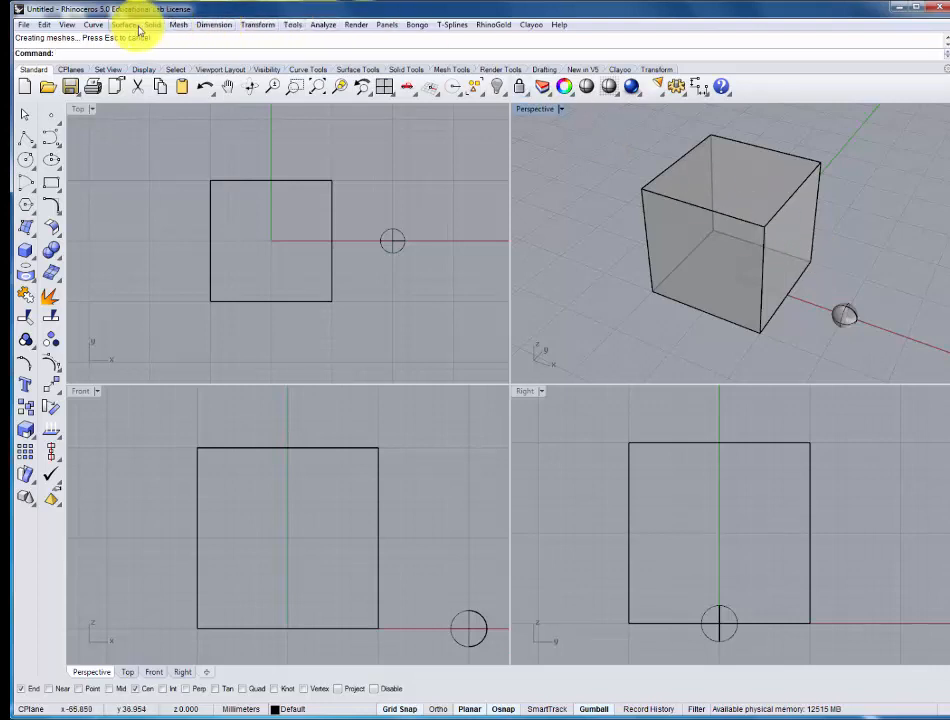
Step: Start a centre-radius sphere, then select the revolved sphere beside the cube
{"action": "left_click", "coordinate": [151, 24]}
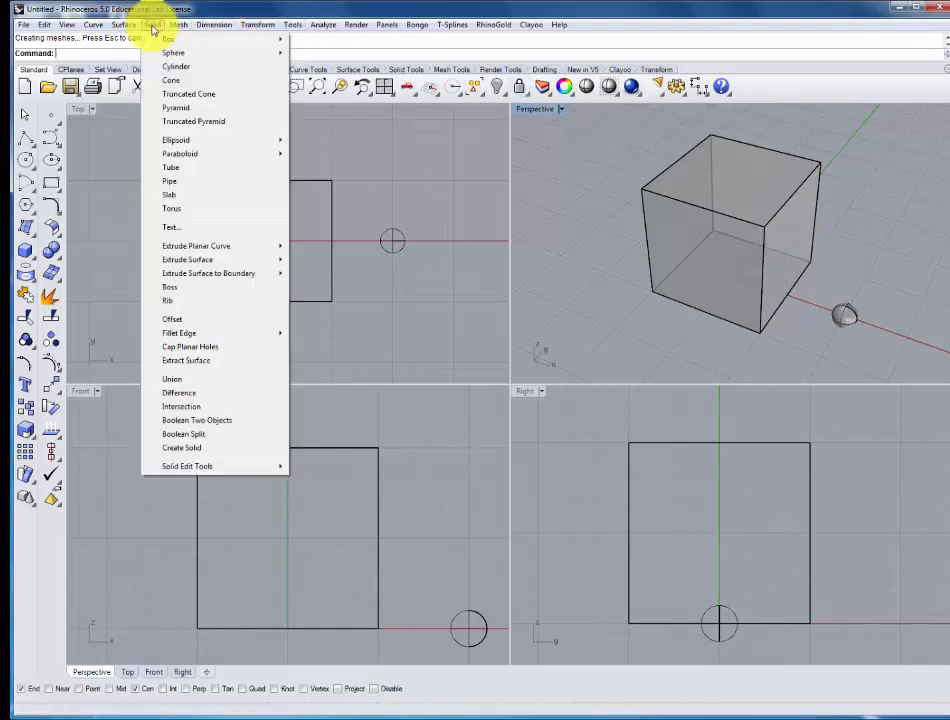
{"action": "mouse_move", "coordinate": [174, 52]}
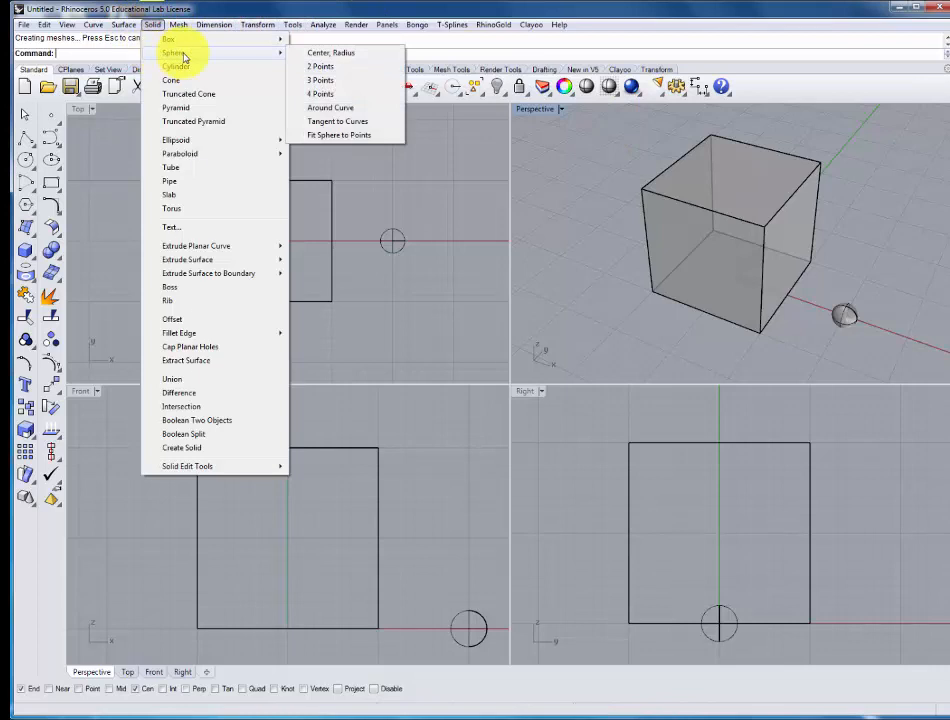
{"action": "mouse_move", "coordinate": [170, 38]}
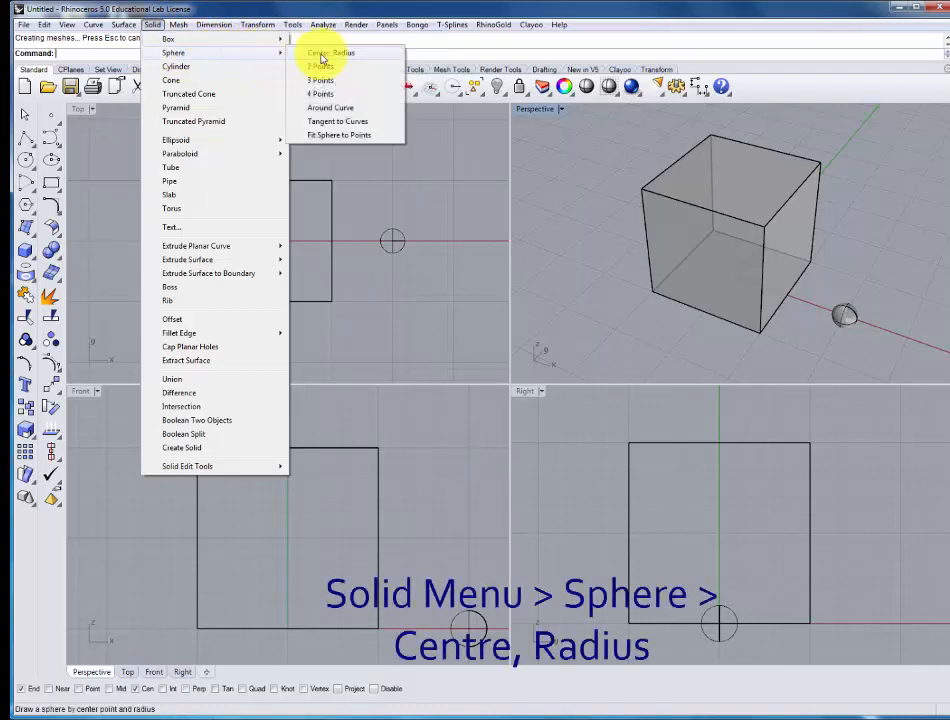
{"action": "left_click", "coordinate": [330, 52]}
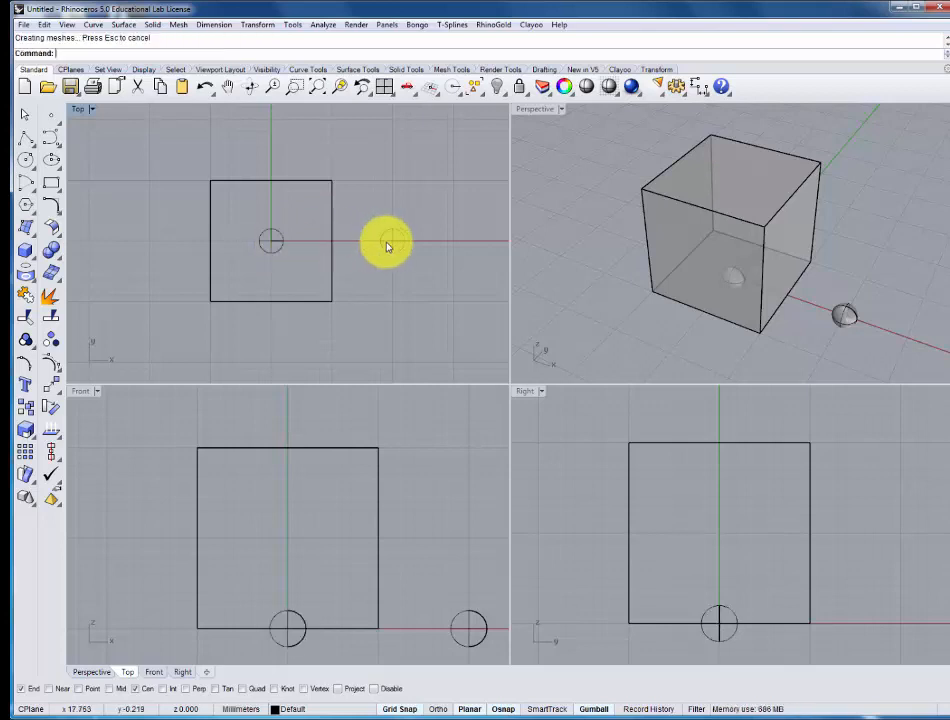
{"action": "left_click", "coordinate": [388, 246]}
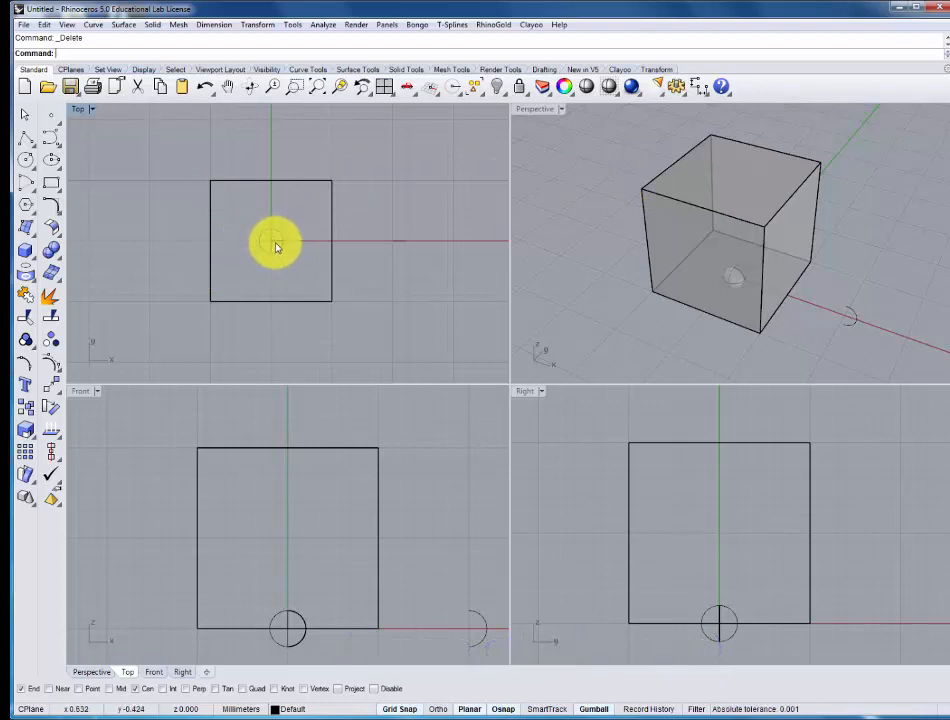
{"action": "mouse_move", "coordinate": [485, 310]}
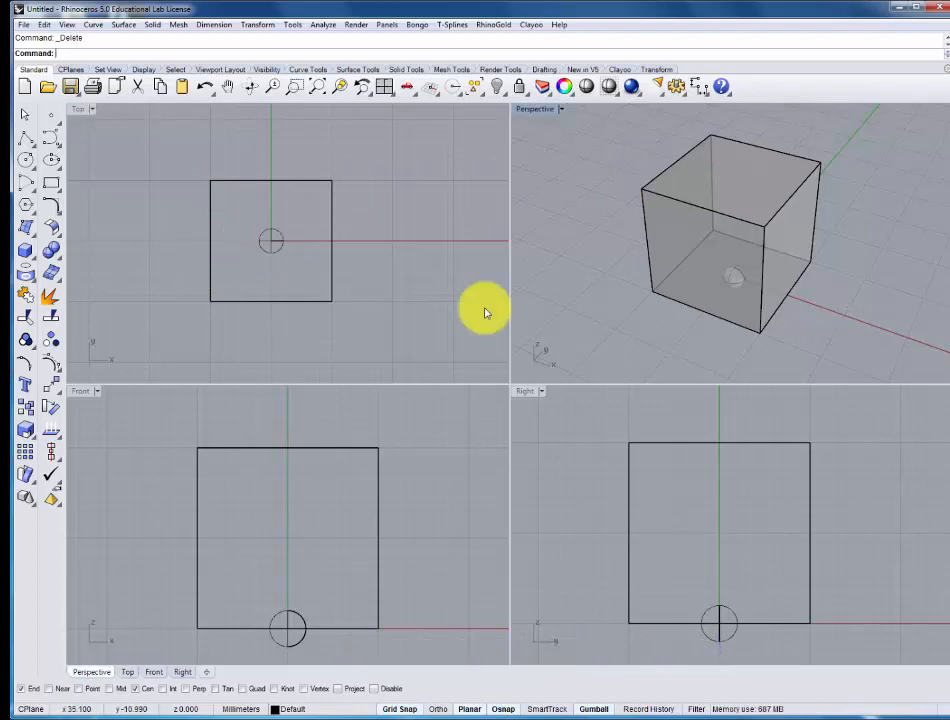
{"action": "mouse_move", "coordinate": [265, 280]}
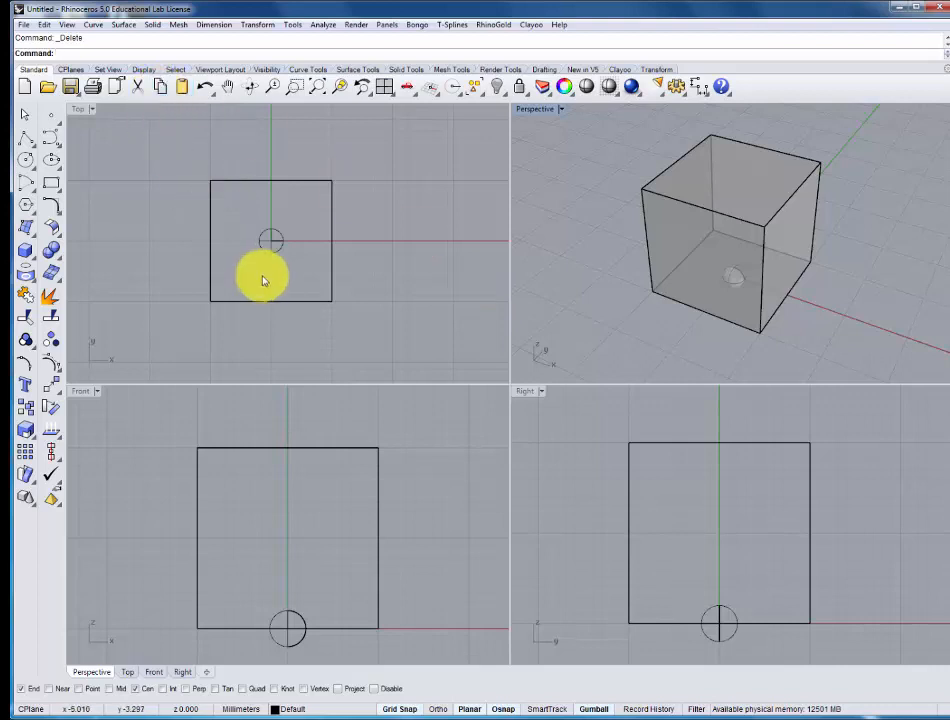
{"action": "mouse_move", "coordinate": [270, 235]}
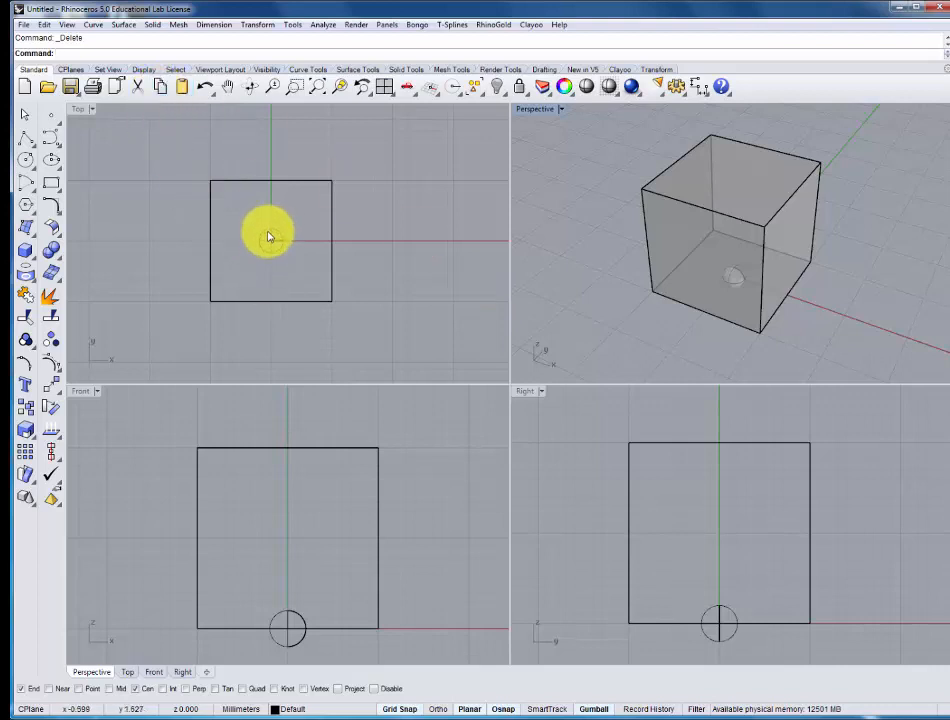
{"action": "mouse_move", "coordinate": [260, 240]}
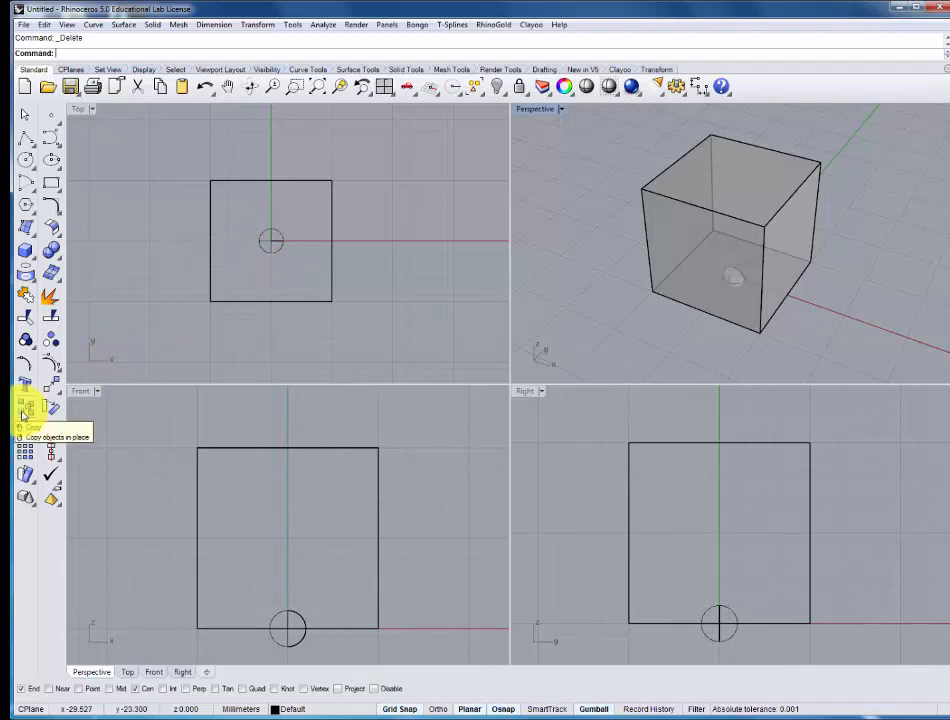
Step: Open the Transform menu once only the cube and centred sphere remain
{"action": "left_click", "coordinate": [258, 24]}
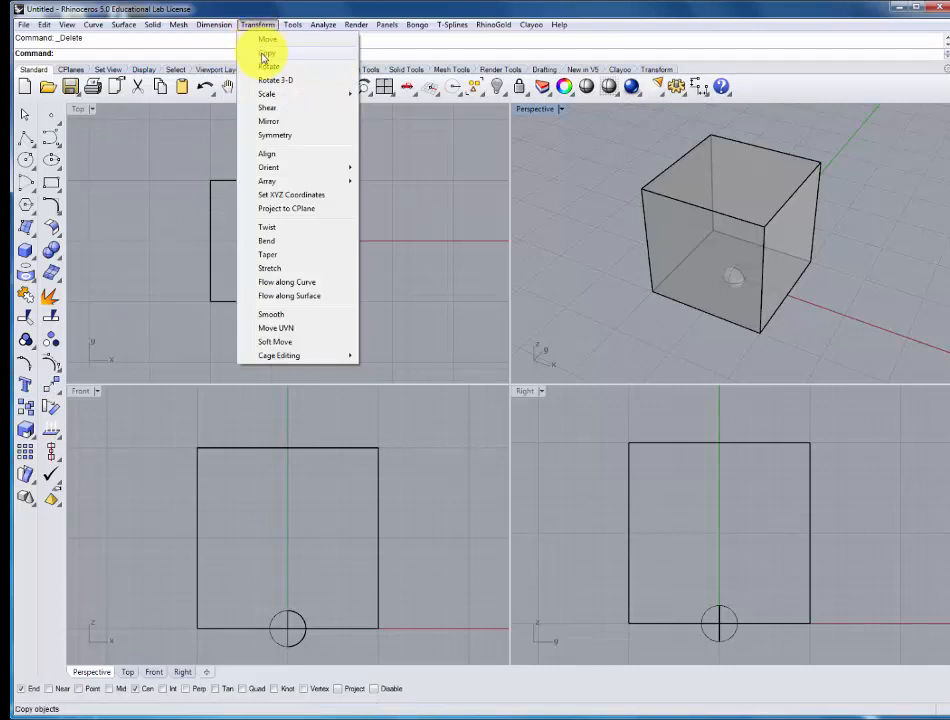
Step: Start the Copy command and pick the centred sphere as the object to copy
{"action": "left_click", "coordinate": [268, 54]}
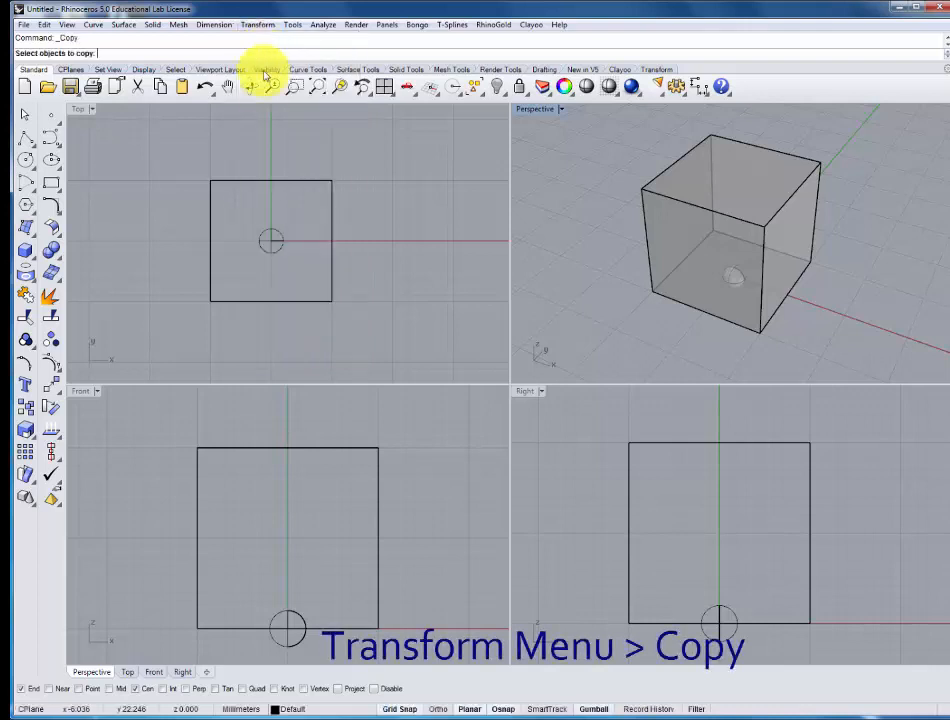
{"action": "left_click", "coordinate": [280, 238]}
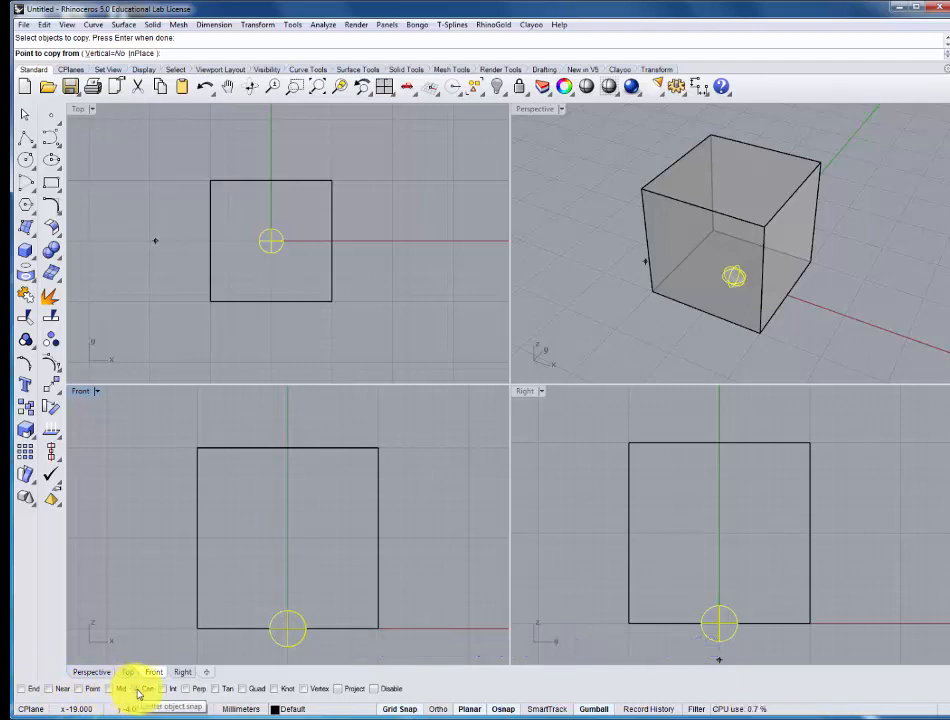
{"action": "mouse_move", "coordinate": [280, 255]}
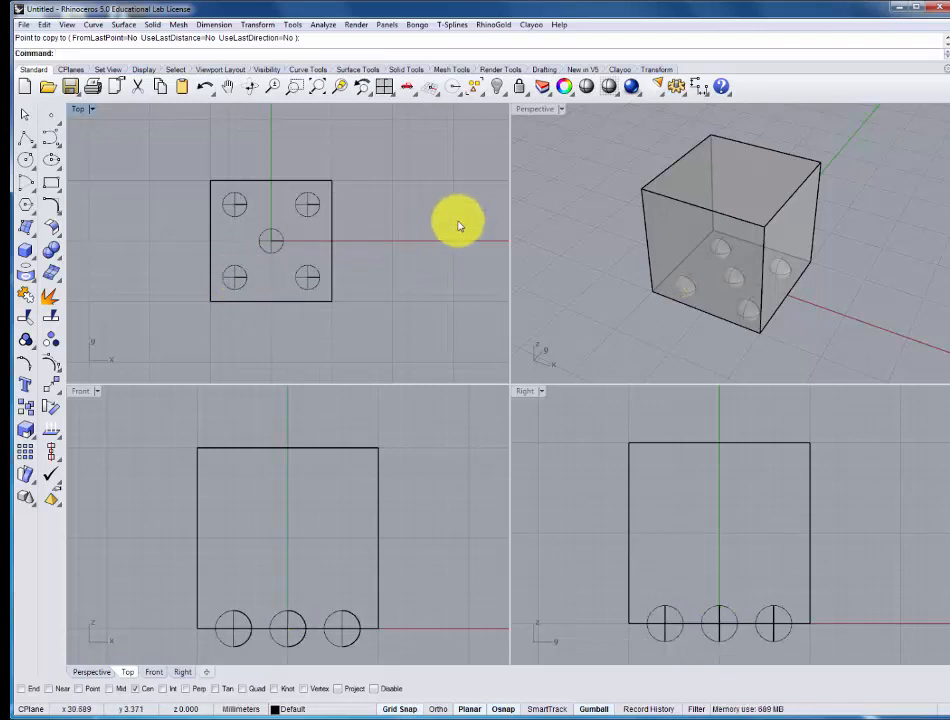
{"action": "mouse_move", "coordinate": [745, 247]}
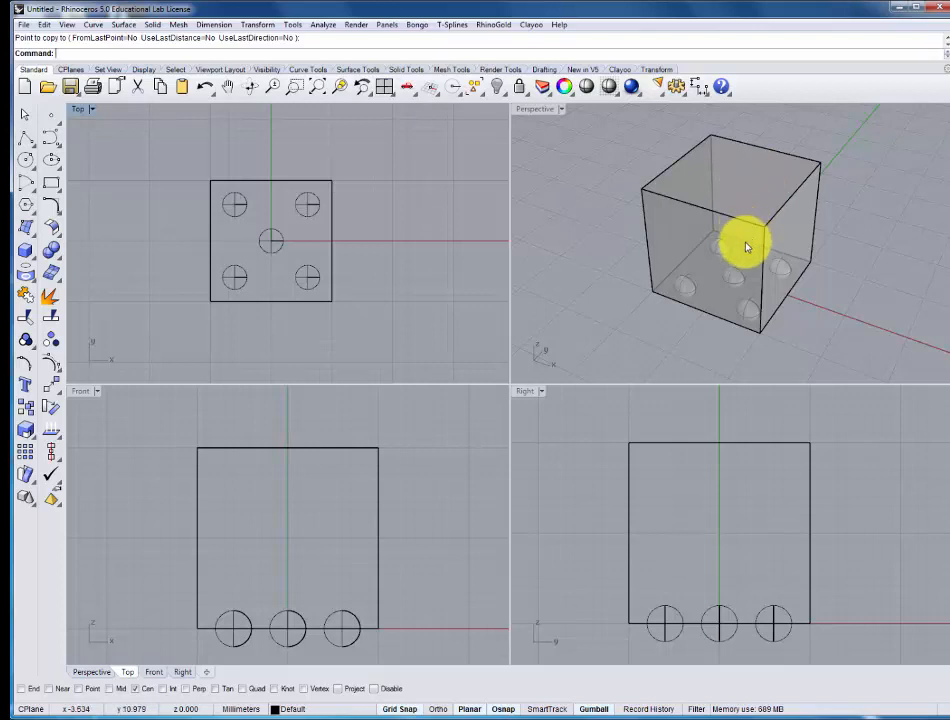
{"action": "mouse_move", "coordinate": [725, 259]}
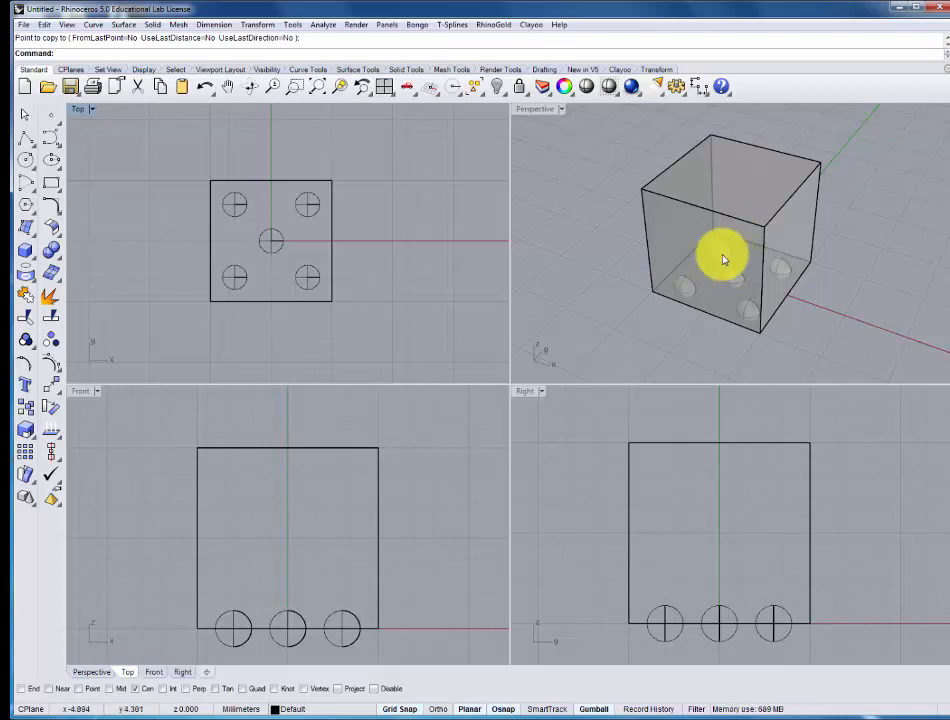
{"action": "mouse_move", "coordinate": [687, 255]}
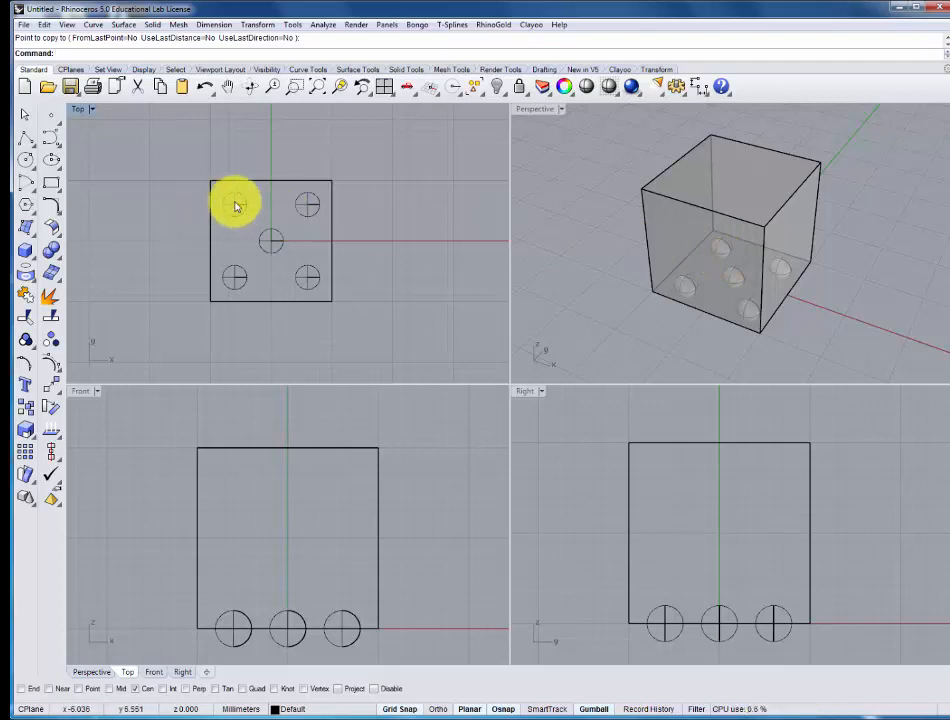
{"action": "left_click", "coordinate": [305, 278]}
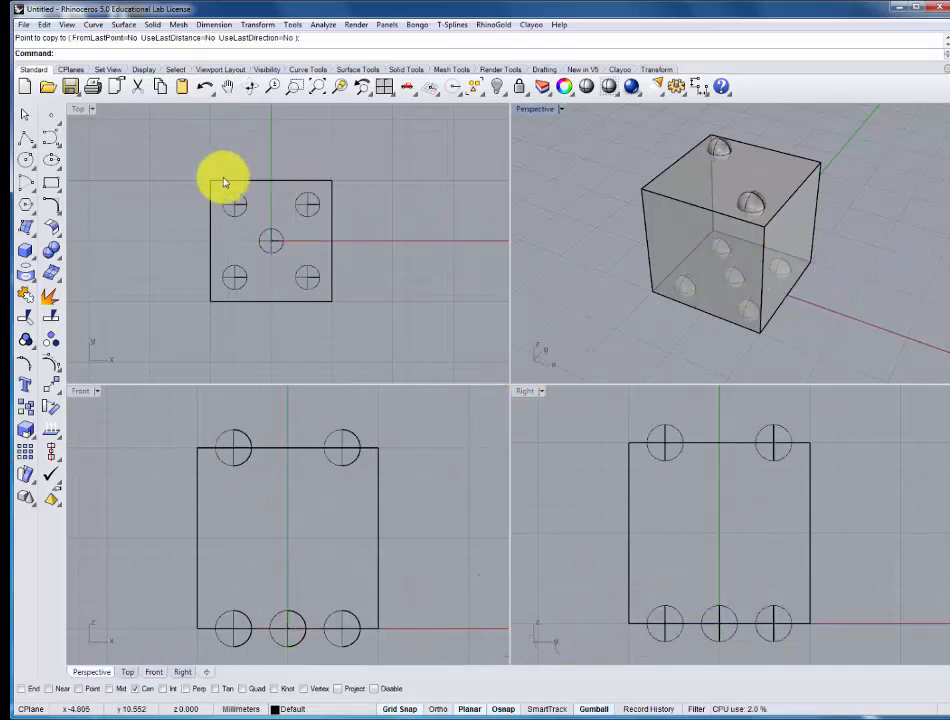
{"action": "mouse_move", "coordinate": [420, 648]}
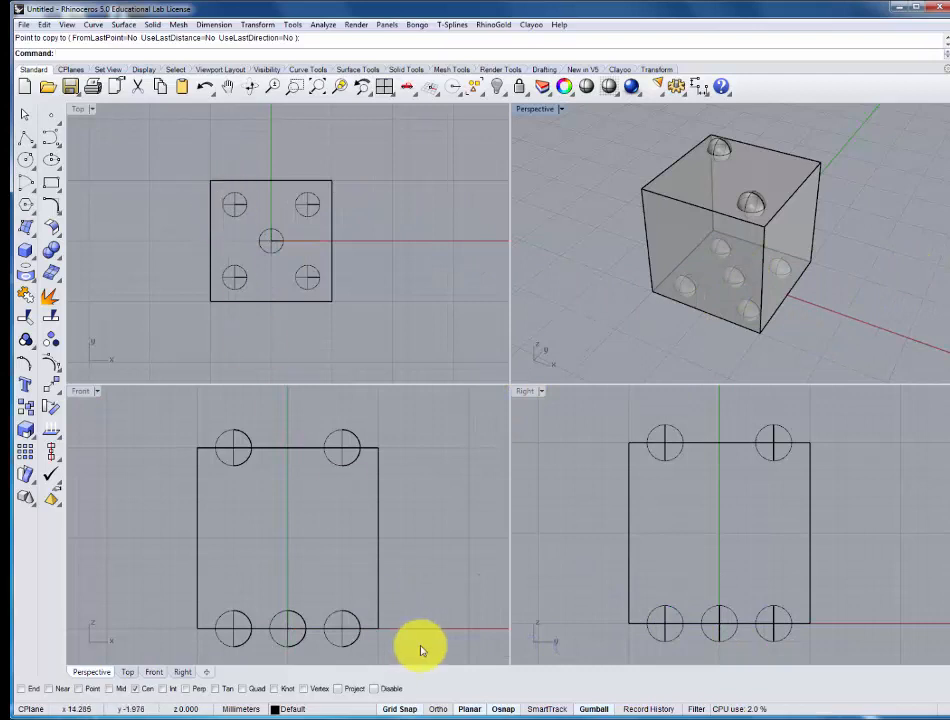
{"action": "mouse_move", "coordinate": [420, 447]}
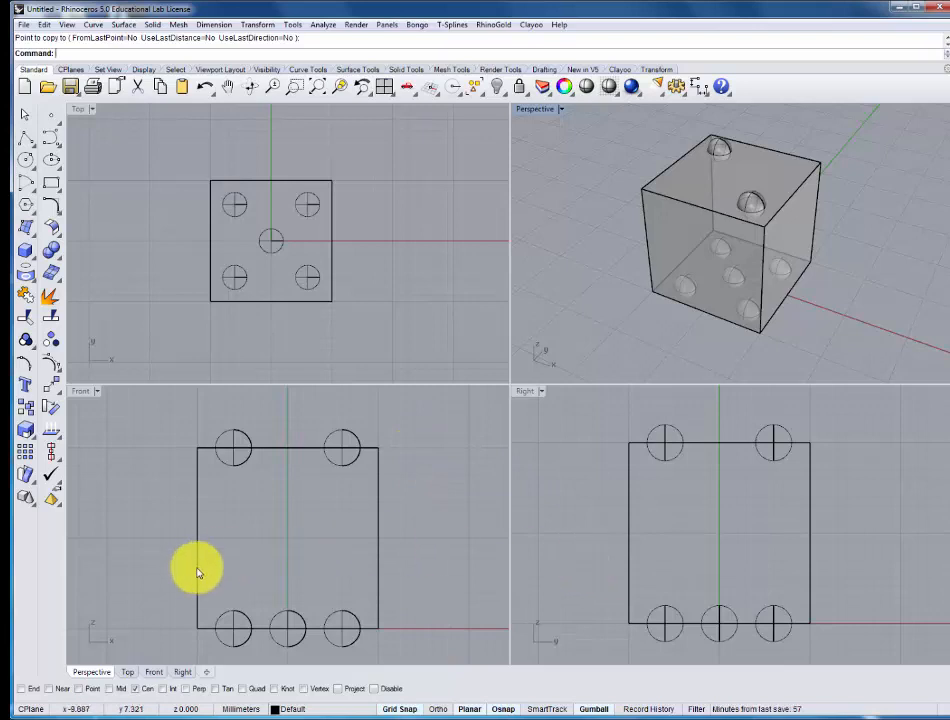
{"action": "mouse_move", "coordinate": [174, 586]}
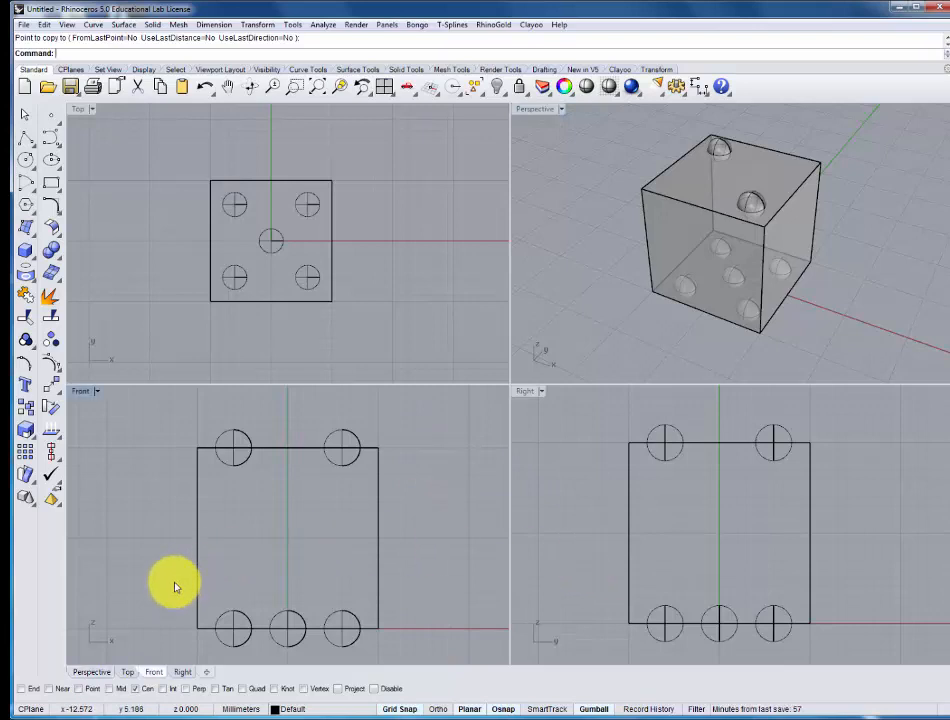
Step: Select the four corner pips and rotate-copy them 90° about the edge onto a side face
{"action": "left_click_drag", "start_coordinate": [175, 585], "coordinate": [350, 650]}
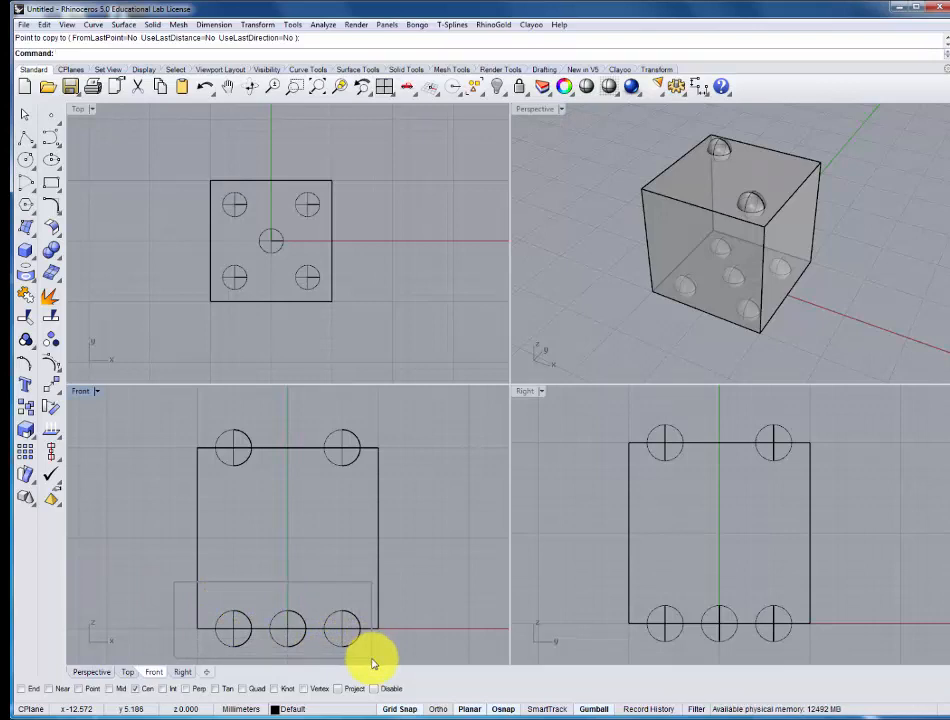
{"action": "left_click", "coordinate": [325, 275]}
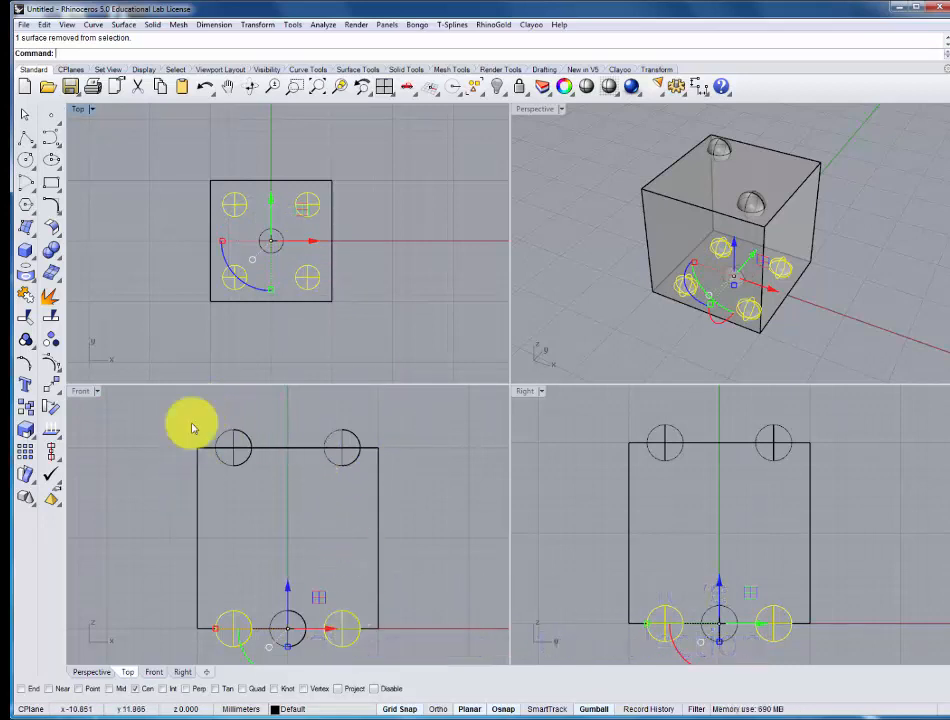
{"action": "mouse_move", "coordinate": [216, 527]}
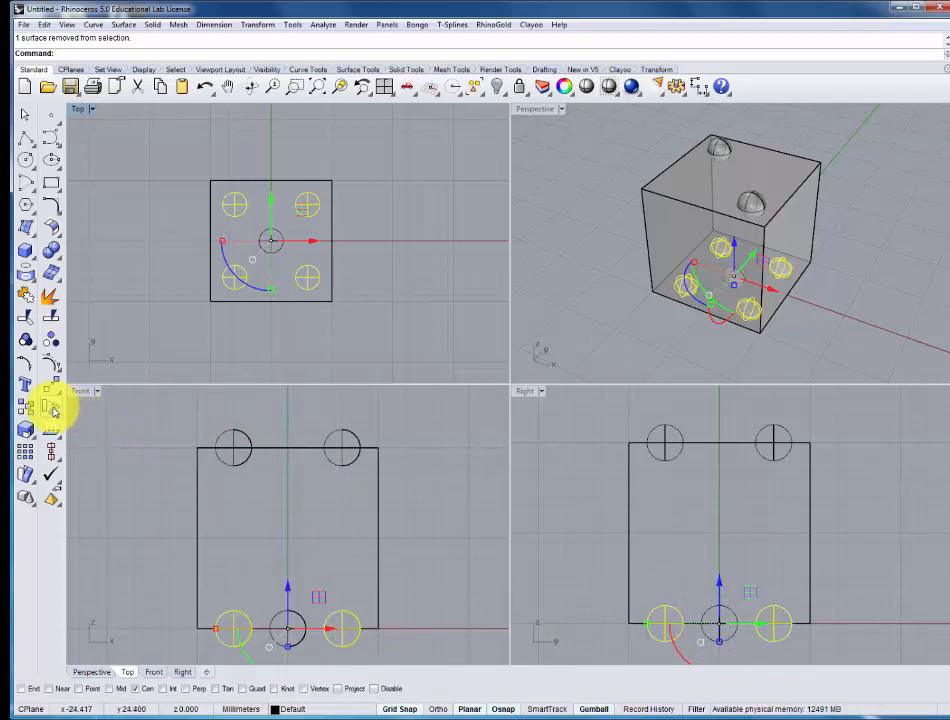
{"action": "mouse_move", "coordinate": [53, 411]}
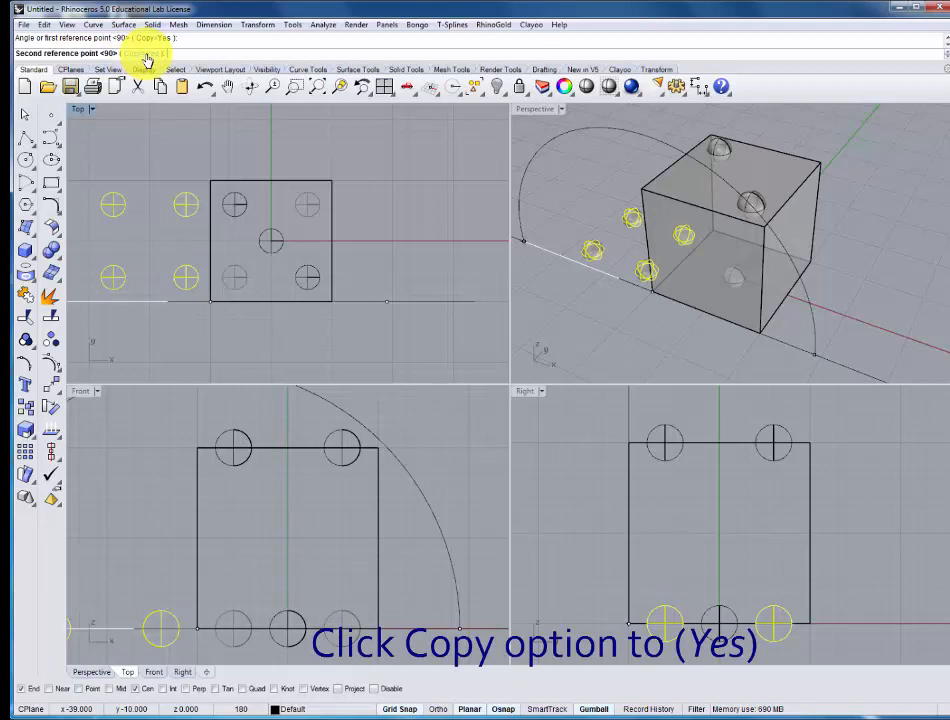
{"action": "left_click", "coordinate": [145, 53]}
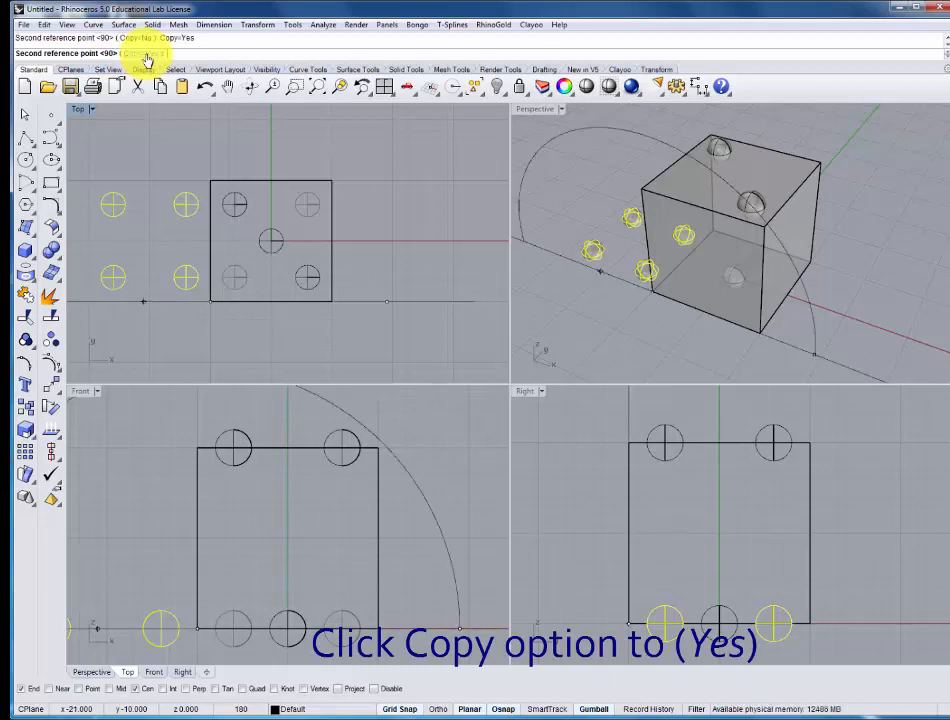
{"action": "left_click", "coordinate": [140, 53]}
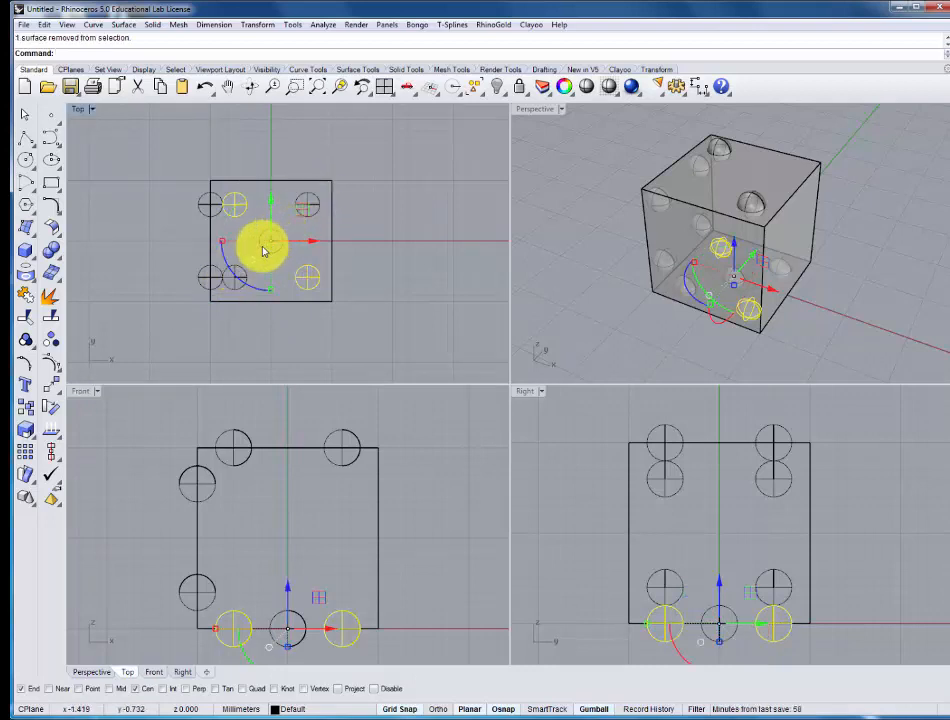
Step: Add the centre pip and rotate-copy pips about a cube corner for three- and six-pip faces
{"action": "left_click", "coordinate": [270, 240]}
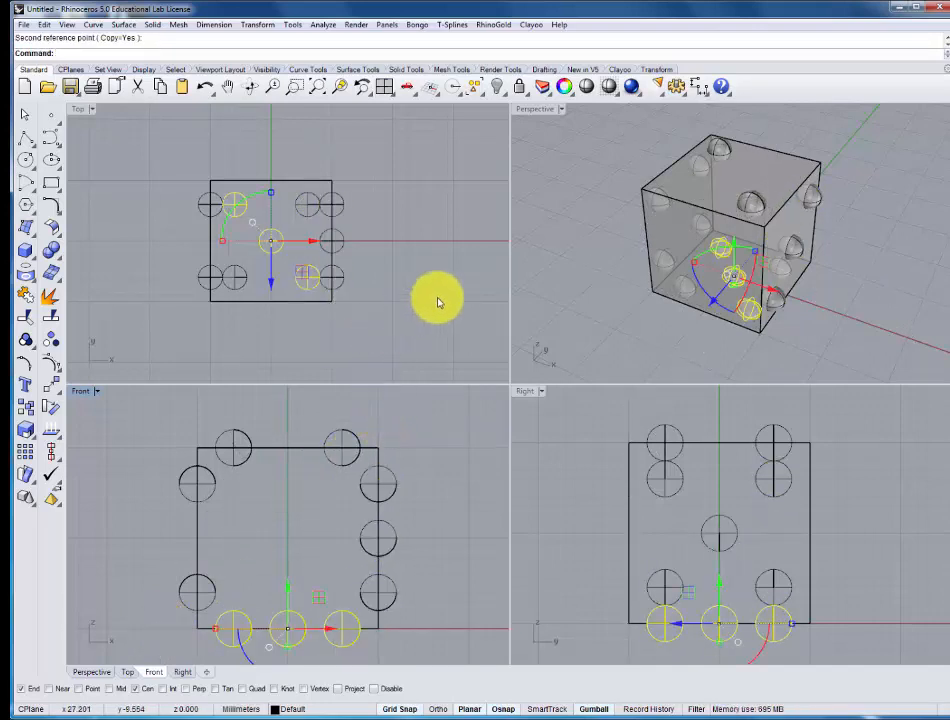
{"action": "mouse_move", "coordinate": [432, 274]}
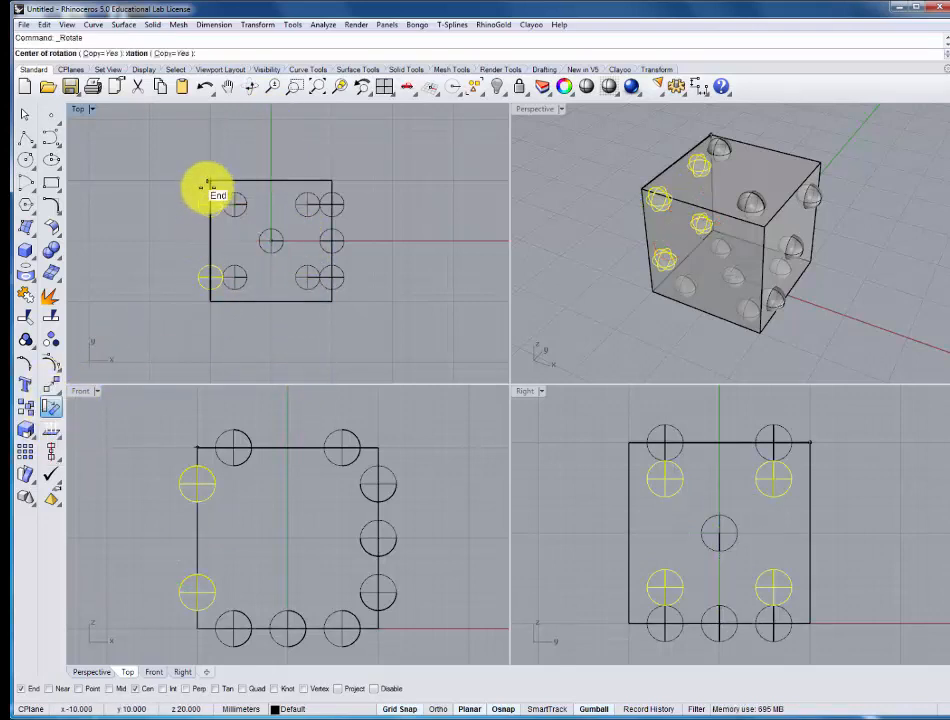
{"action": "left_click", "coordinate": [210, 200]}
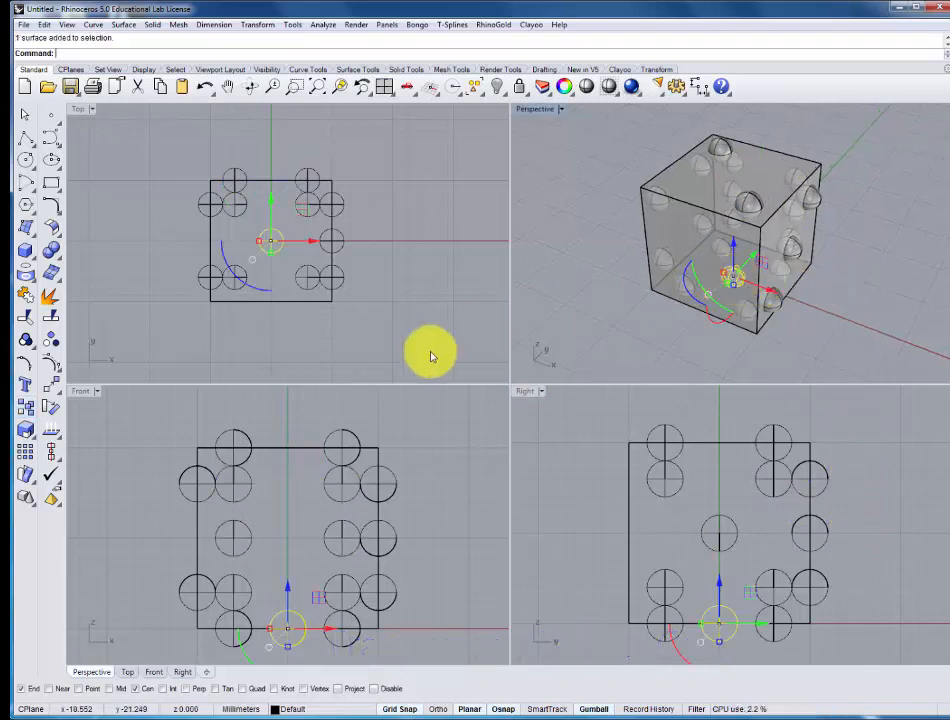
Step: Rotate-copy the centre pip onto the bare face, then maximize and orbit the Perspective view
{"action": "left_click", "coordinate": [26, 387]}
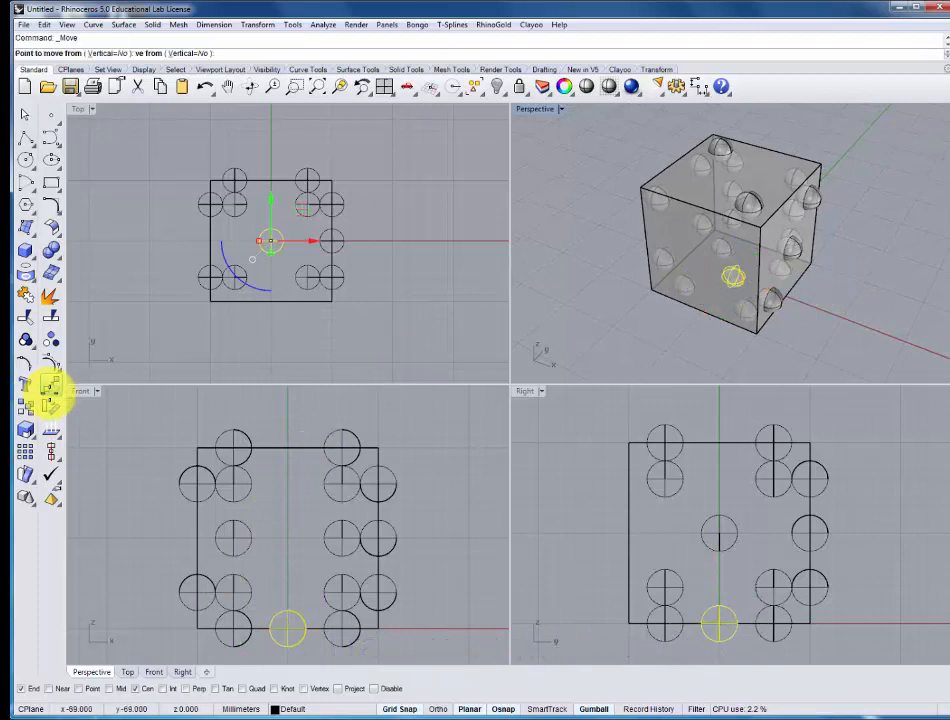
{"action": "left_click", "coordinate": [25, 405]}
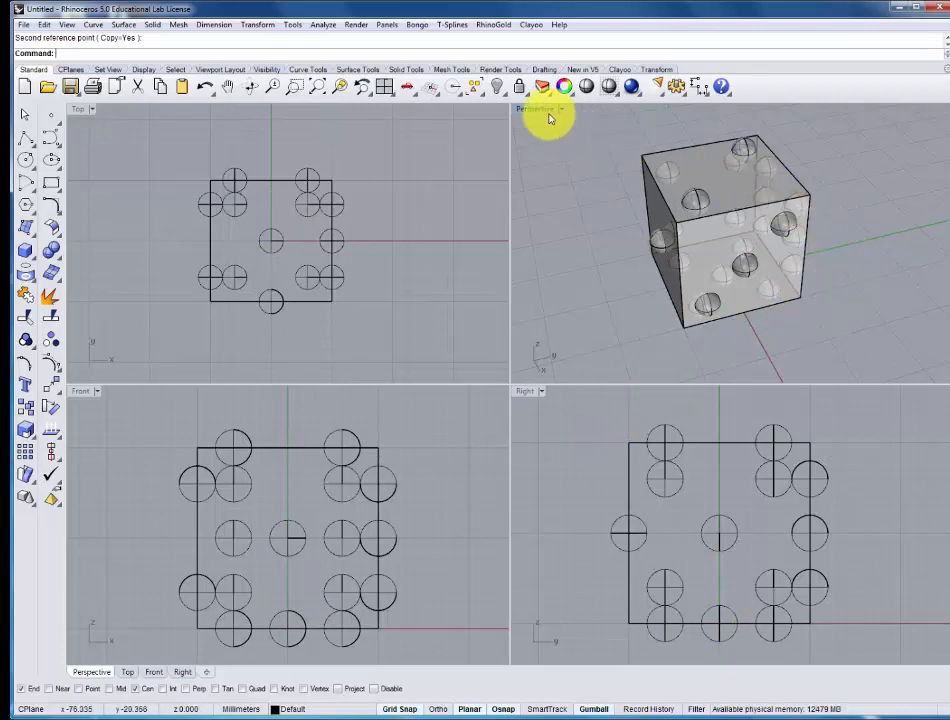
{"action": "double_click", "coordinate": [534, 109]}
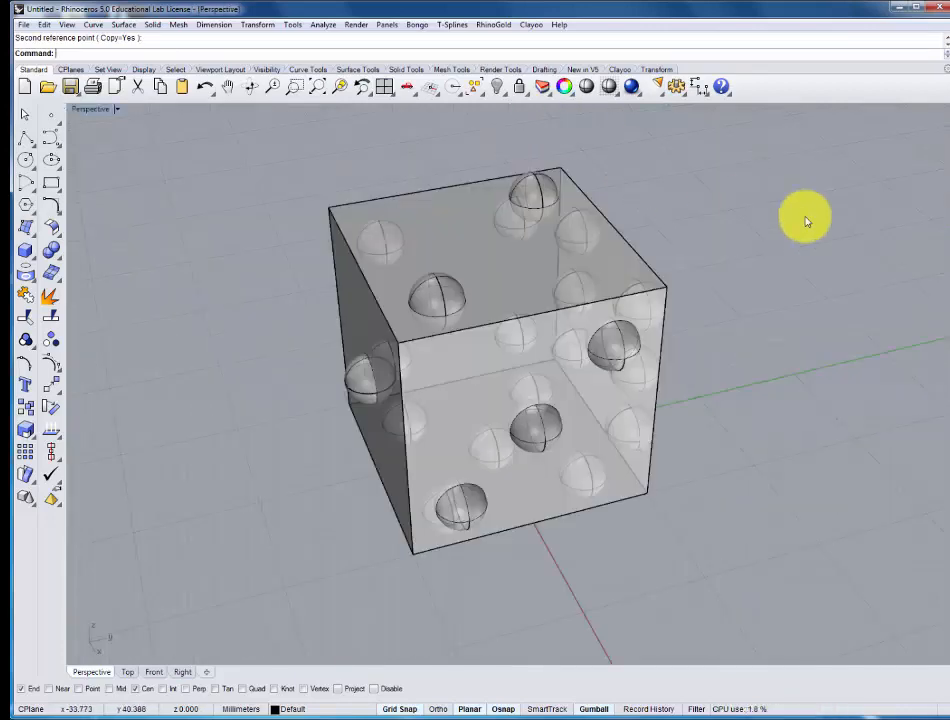
{"action": "left_click_drag", "start_coordinate": [805, 218], "coordinate": [685, 275]}
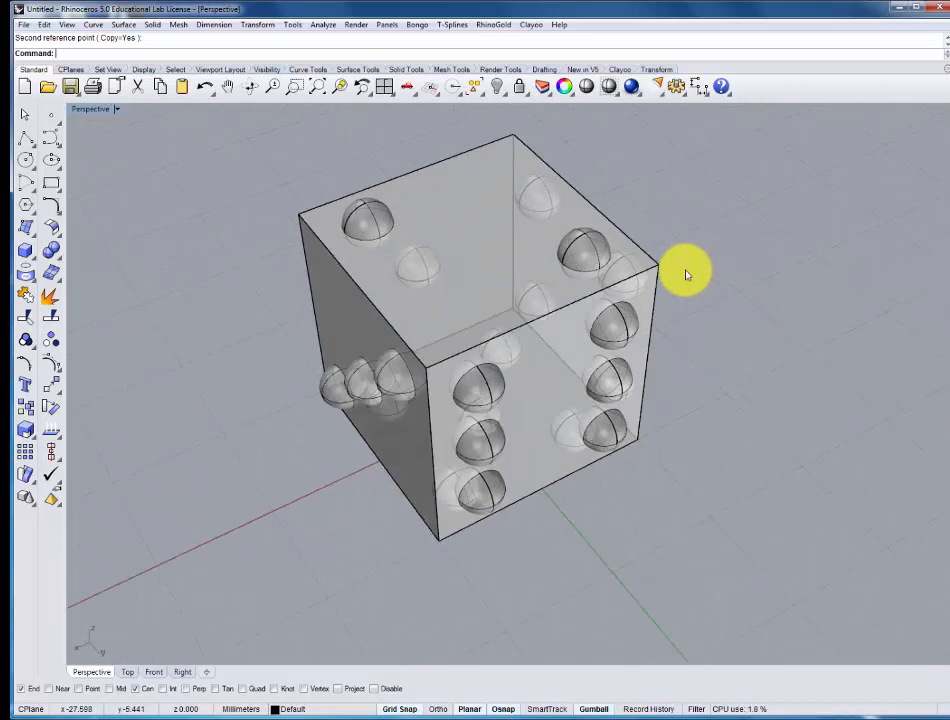
{"action": "mouse_move", "coordinate": [345, 210]}
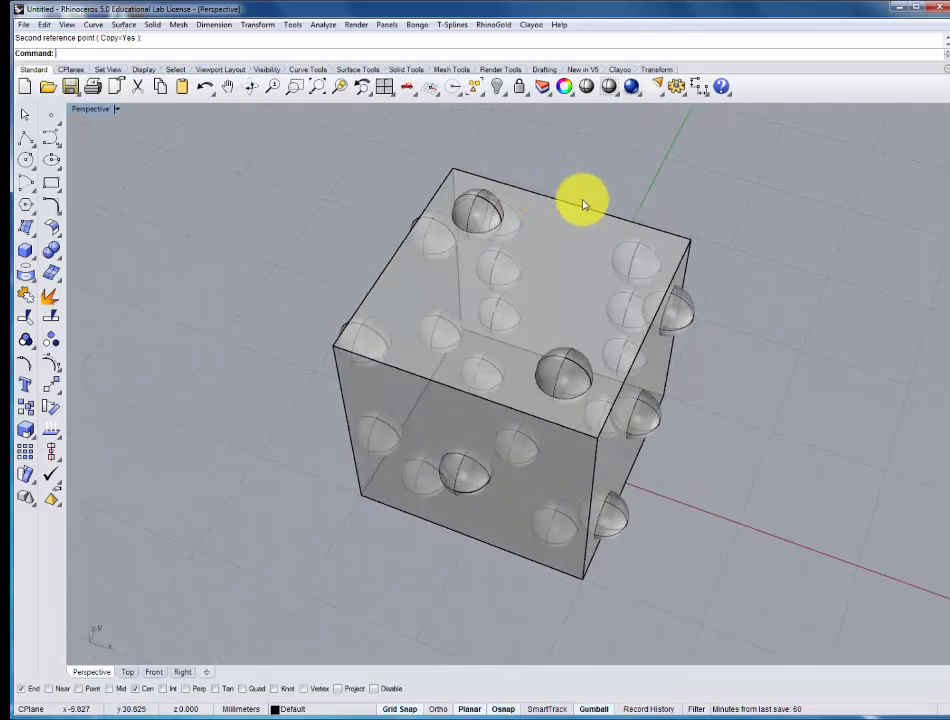
{"action": "mouse_move", "coordinate": [558, 197]}
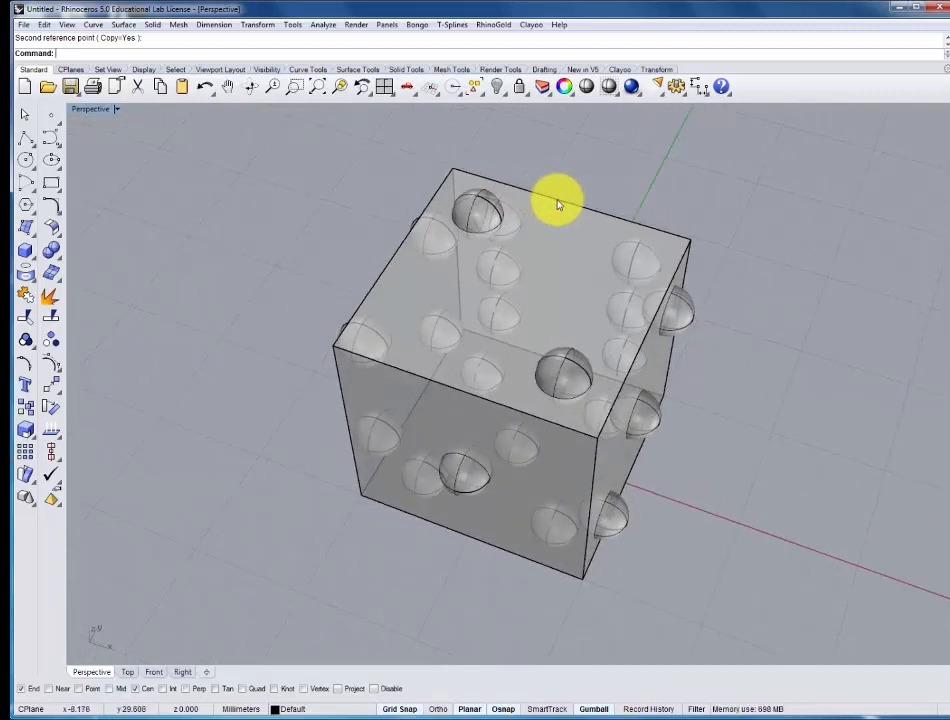
{"action": "mouse_move", "coordinate": [685, 213]}
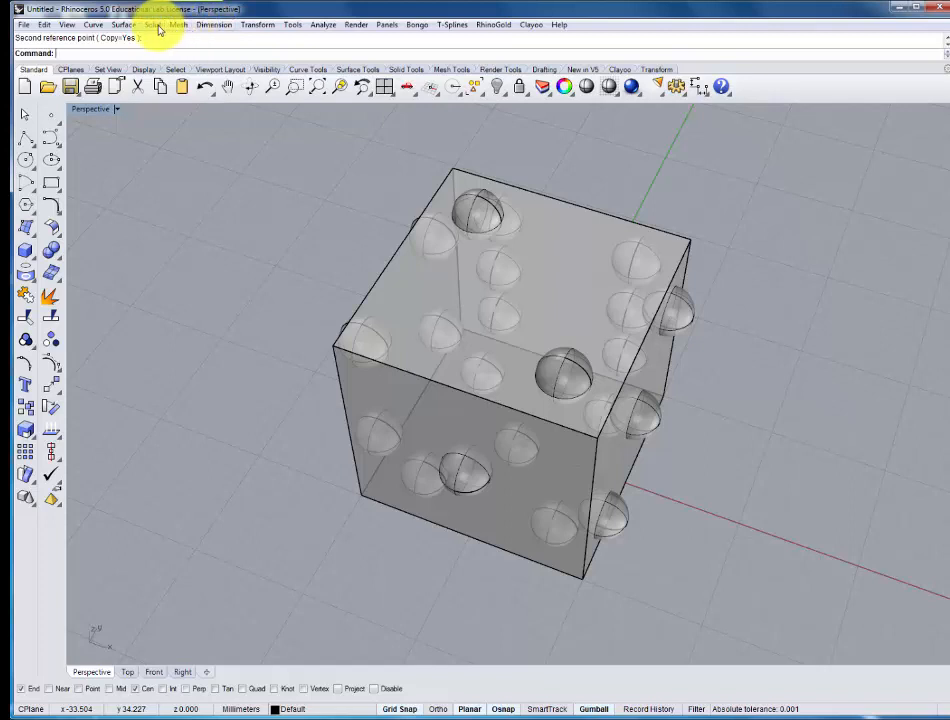
Step: Run Solid > Difference, cutting the window-selected pip spheres from the die cube
{"action": "left_click", "coordinate": [152, 24]}
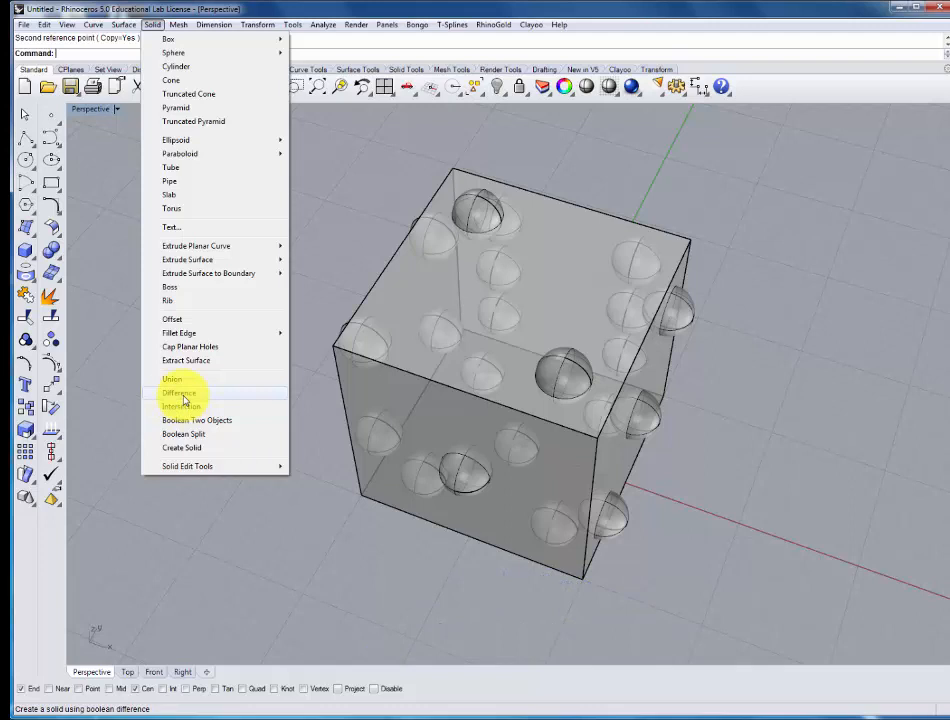
{"action": "left_click", "coordinate": [180, 392]}
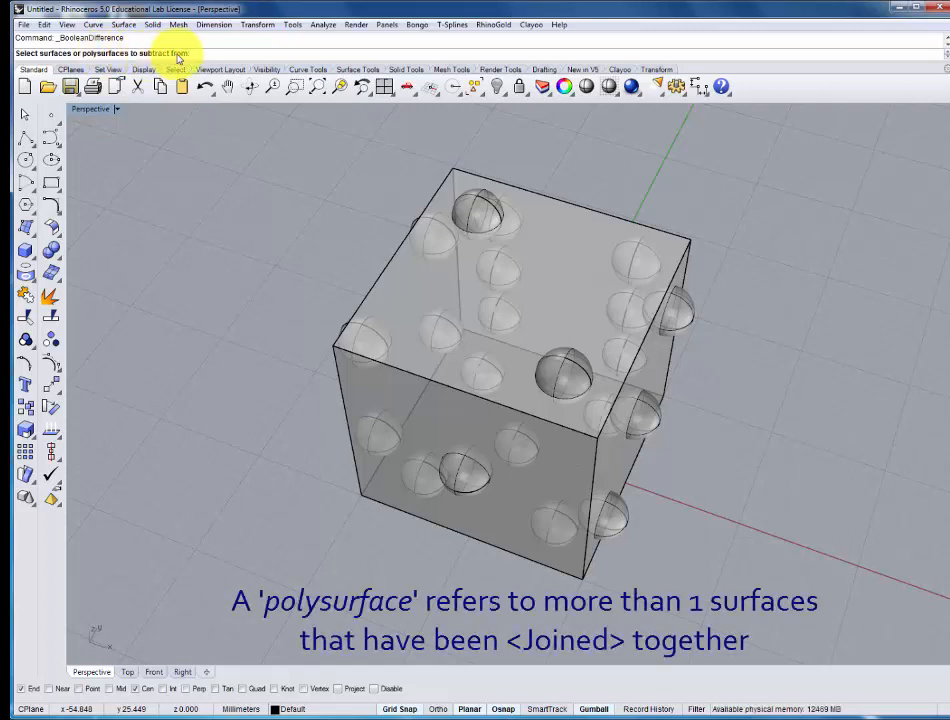
{"action": "left_click", "coordinate": [560, 203]}
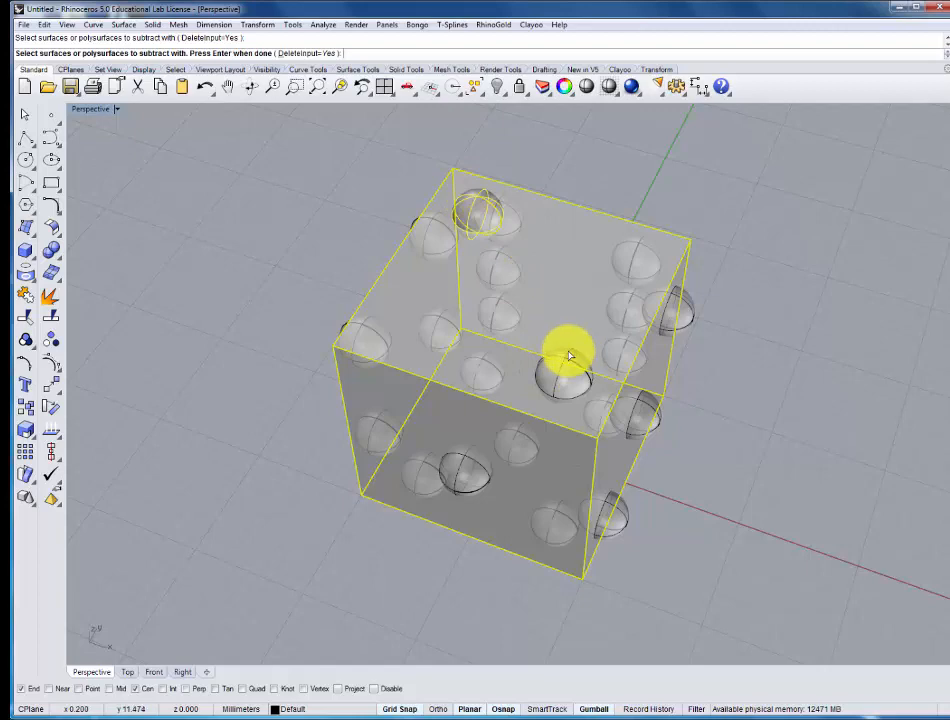
{"action": "left_click_drag", "start_coordinate": [570, 355], "coordinate": [600, 305]}
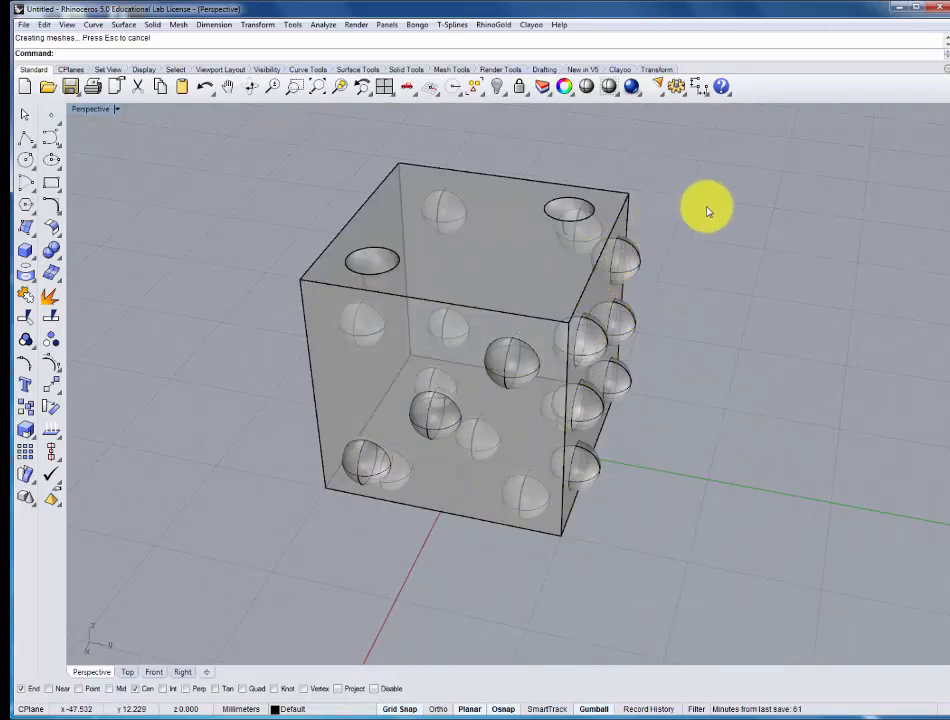
Step: Orbit the Perspective view to inspect the carved pip hollows on several faces
{"action": "left_click_drag", "start_coordinate": [708, 210], "coordinate": [875, 250]}
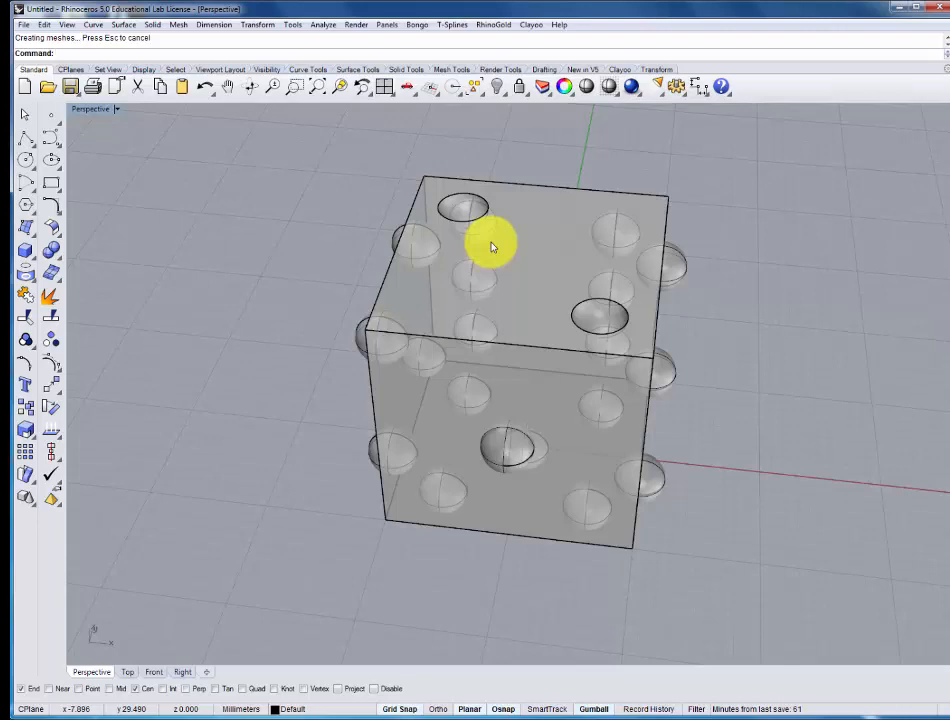
{"action": "left_click_drag", "start_coordinate": [490, 247], "coordinate": [538, 293]}
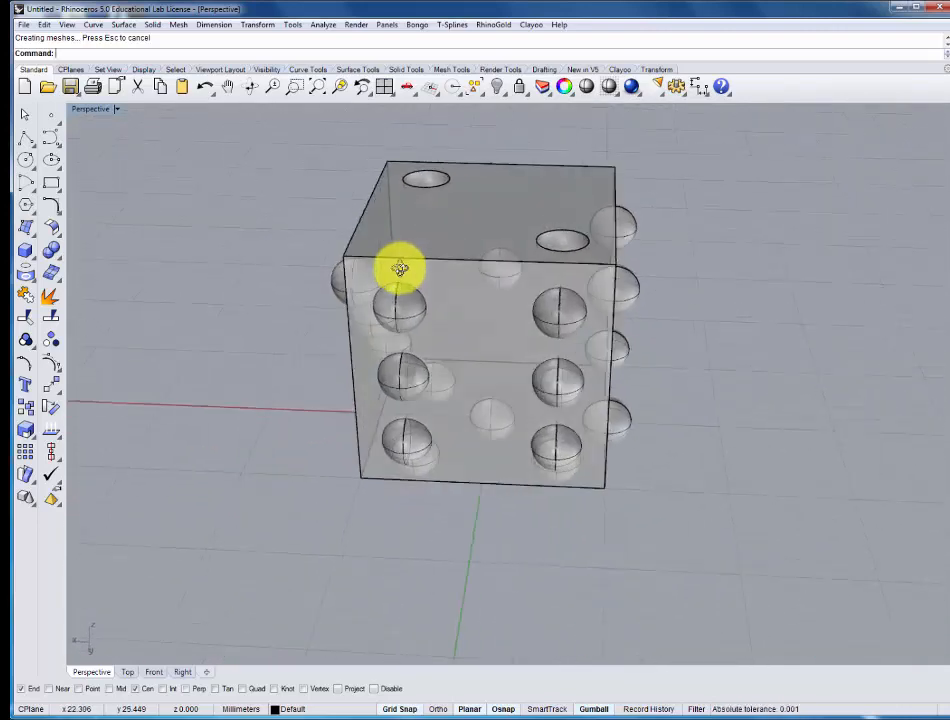
{"action": "left_click_drag", "start_coordinate": [400, 270], "coordinate": [320, 130]}
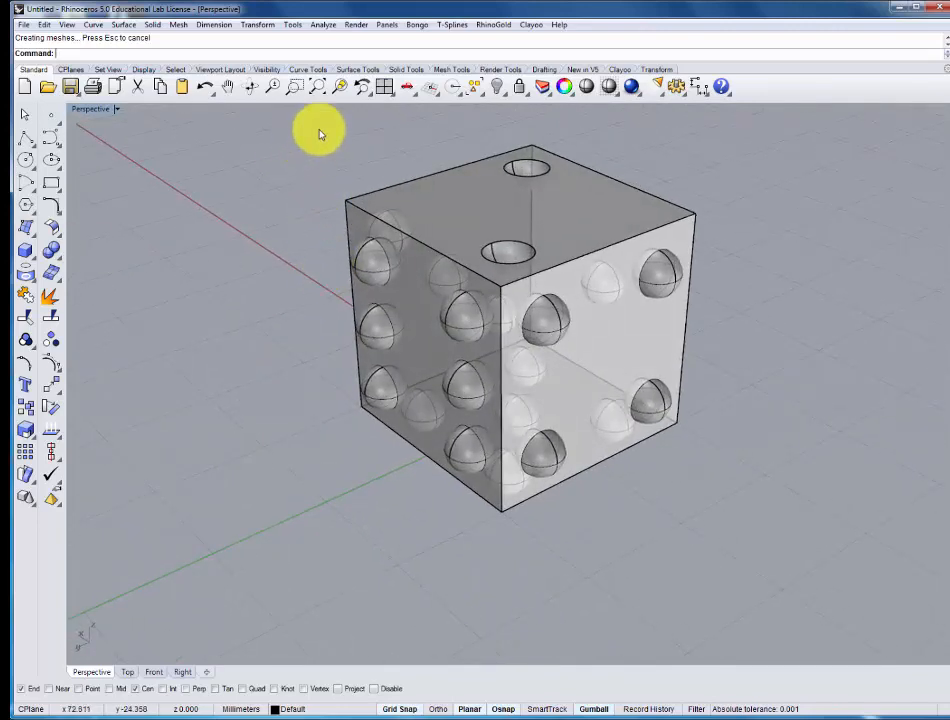
{"action": "mouse_move", "coordinate": [97, 221]}
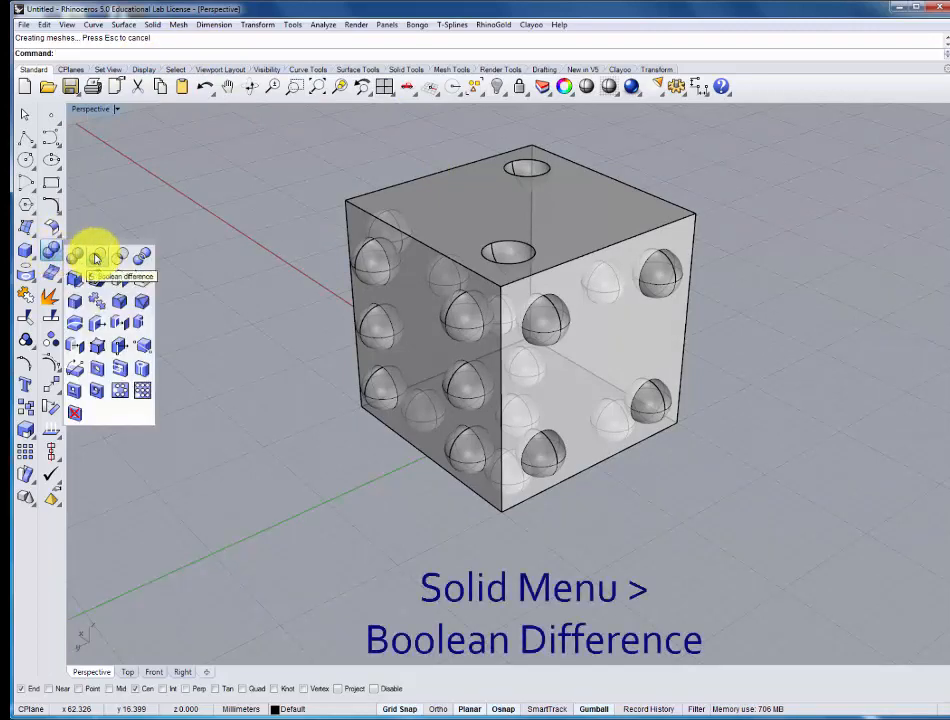
Step: Boolean-difference all remaining spheres from the cube a second time
{"action": "left_click", "coordinate": [95, 257]}
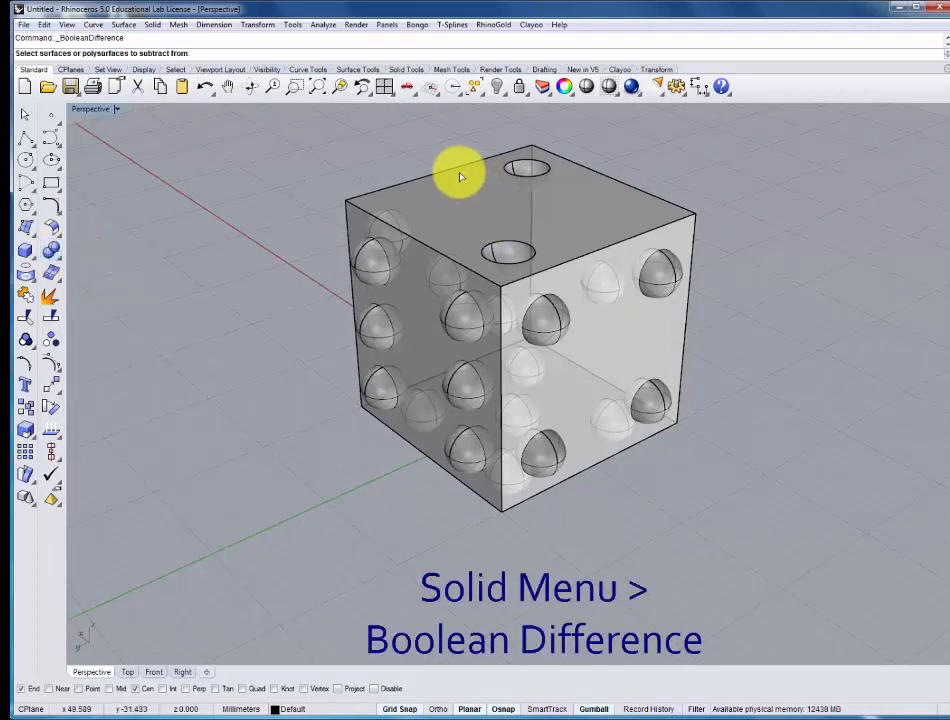
{"action": "left_click", "coordinate": [455, 175]}
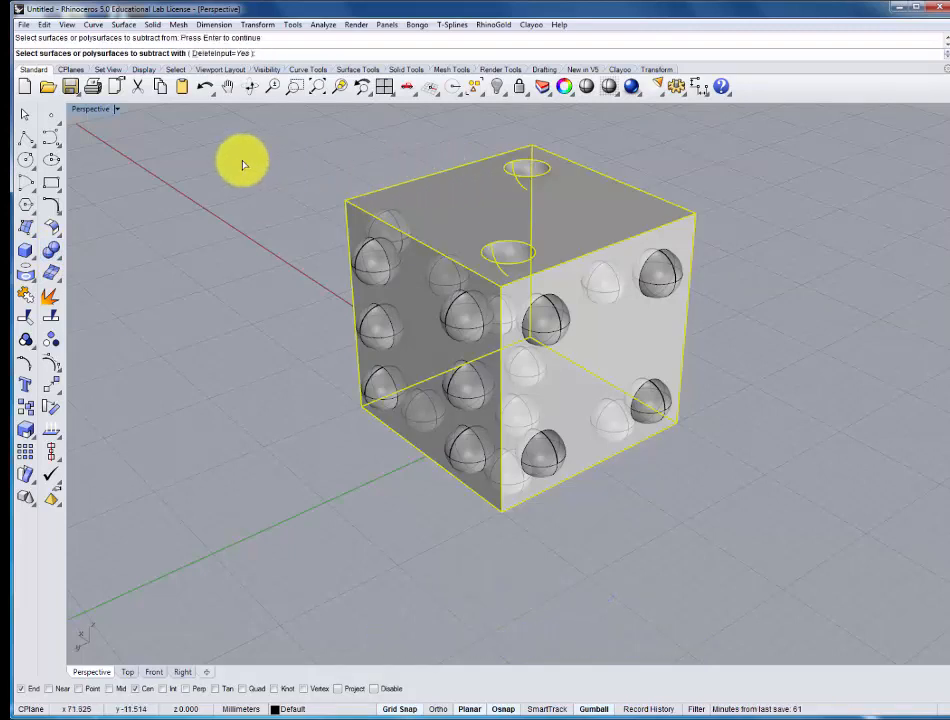
{"action": "left_click_drag", "start_coordinate": [243, 160], "coordinate": [775, 563]}
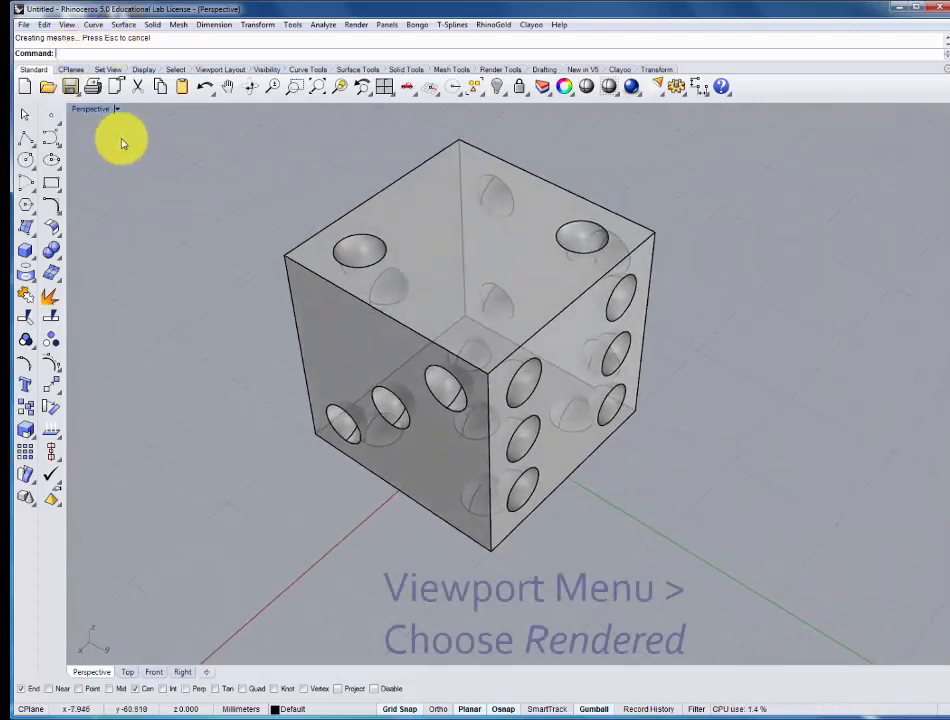
{"action": "left_click", "coordinate": [90, 108]}
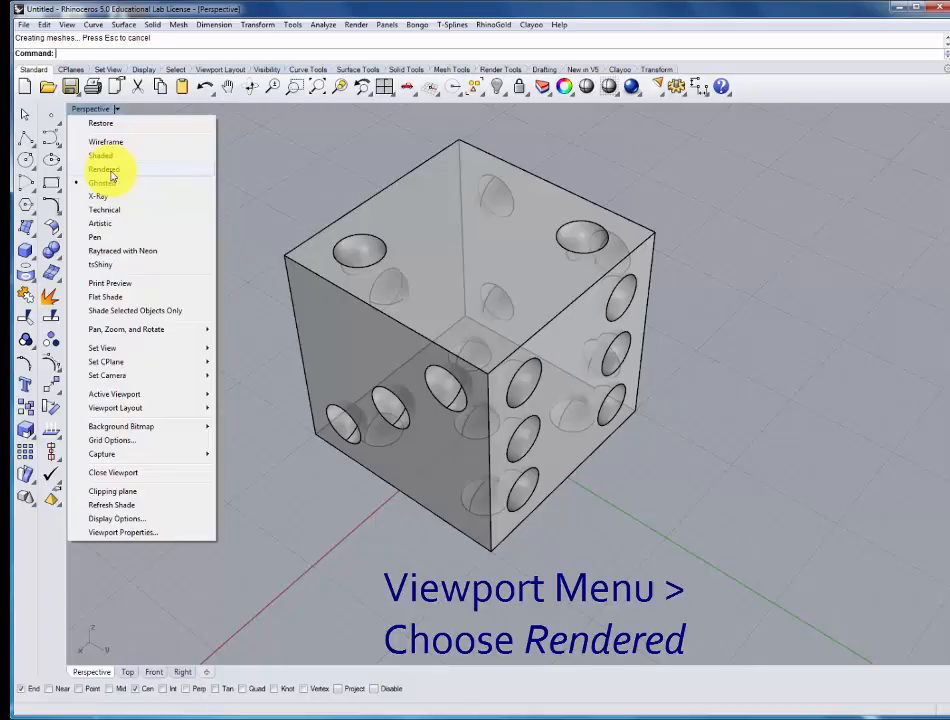
{"action": "left_click", "coordinate": [104, 169]}
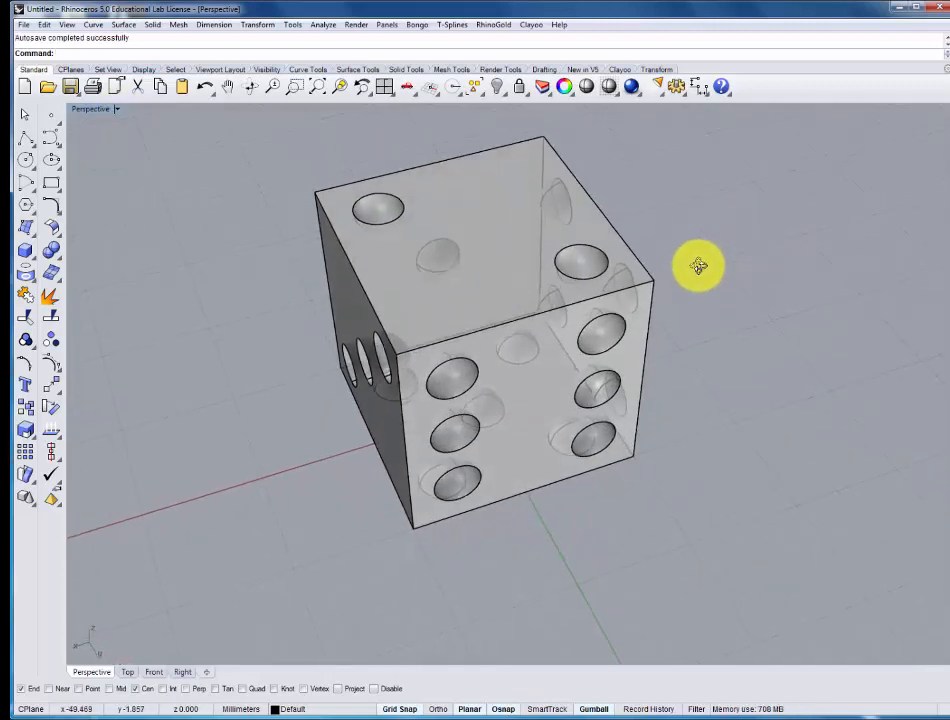
{"action": "left_click_drag", "start_coordinate": [698, 266], "coordinate": [315, 245]}
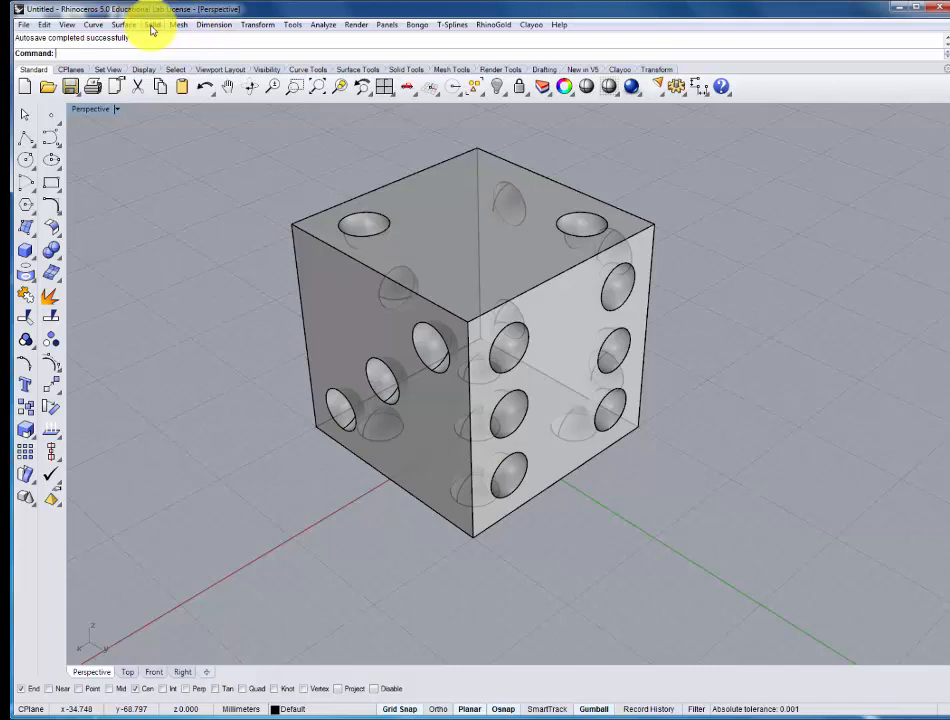
Step: Fillet the die cube's outer edges with a 1 mm radius
{"action": "left_click", "coordinate": [152, 24]}
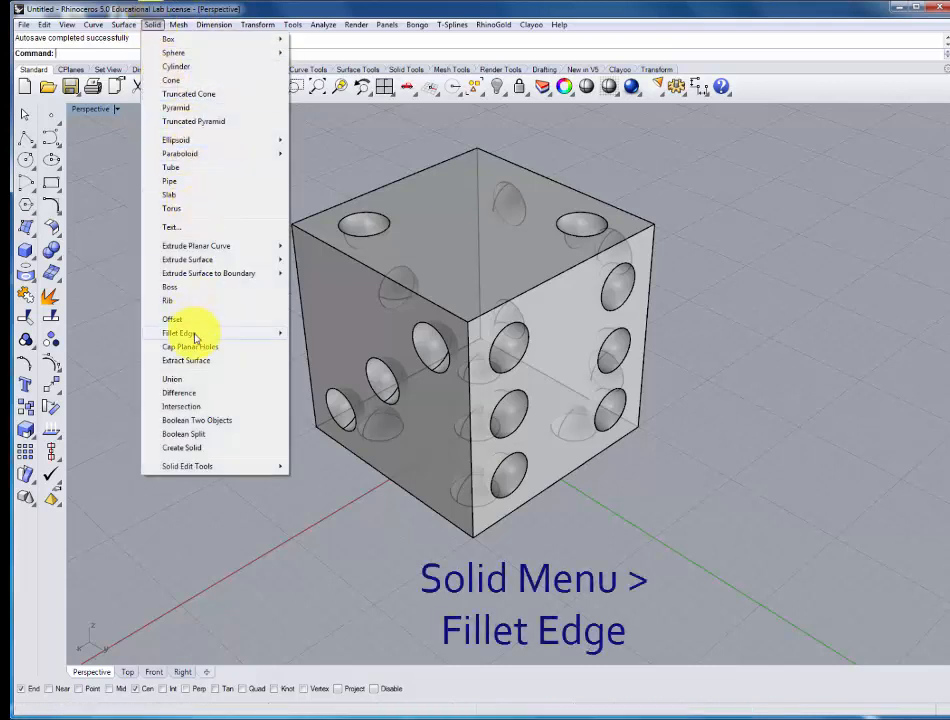
{"action": "mouse_move", "coordinate": [178, 333]}
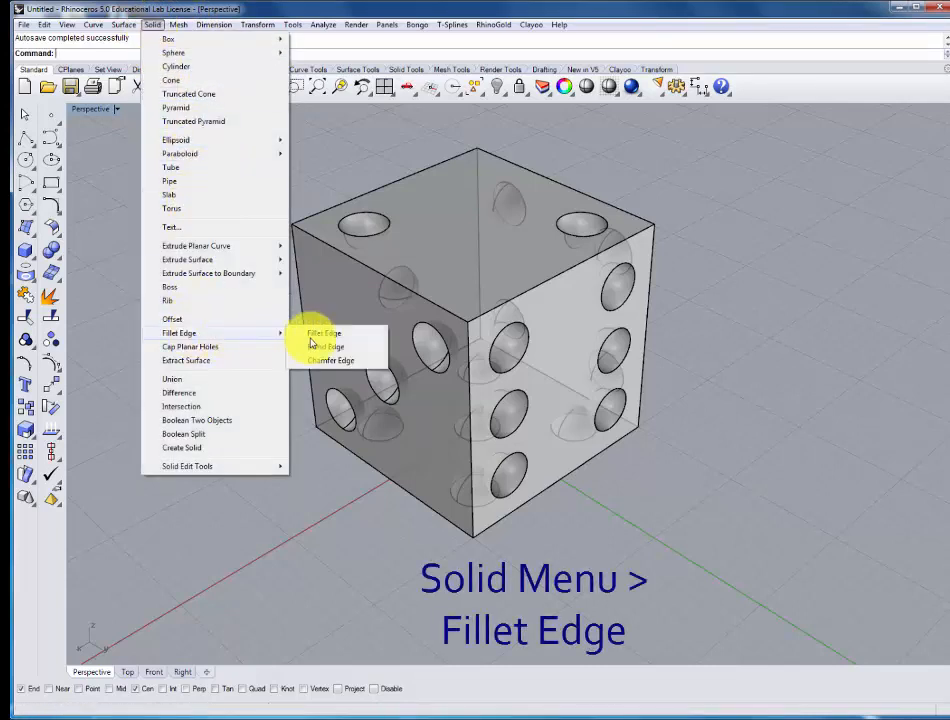
{"action": "left_click", "coordinate": [324, 333]}
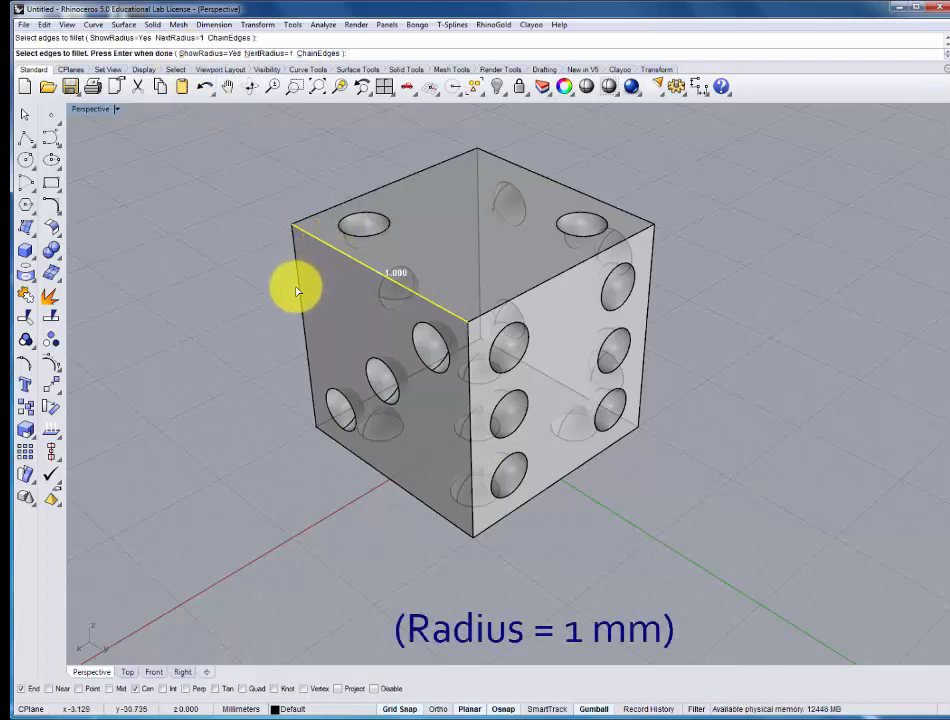
{"action": "left_click", "coordinate": [490, 175]}
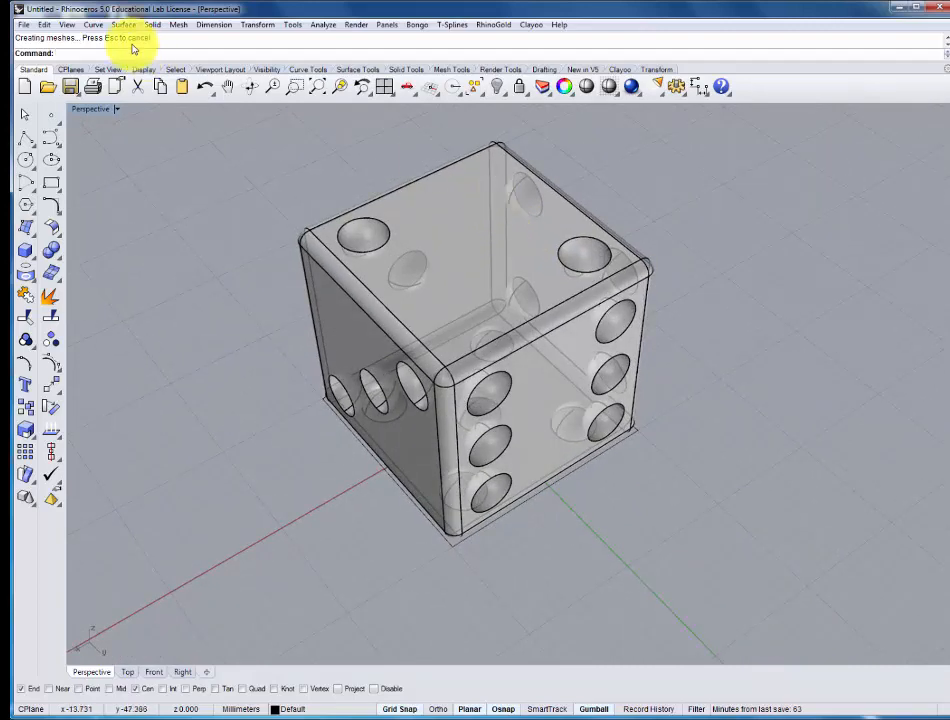
Step: Apply a 0.5 mm edge fillet to all the pip hollow rims
{"action": "left_click", "coordinate": [213, 24]}
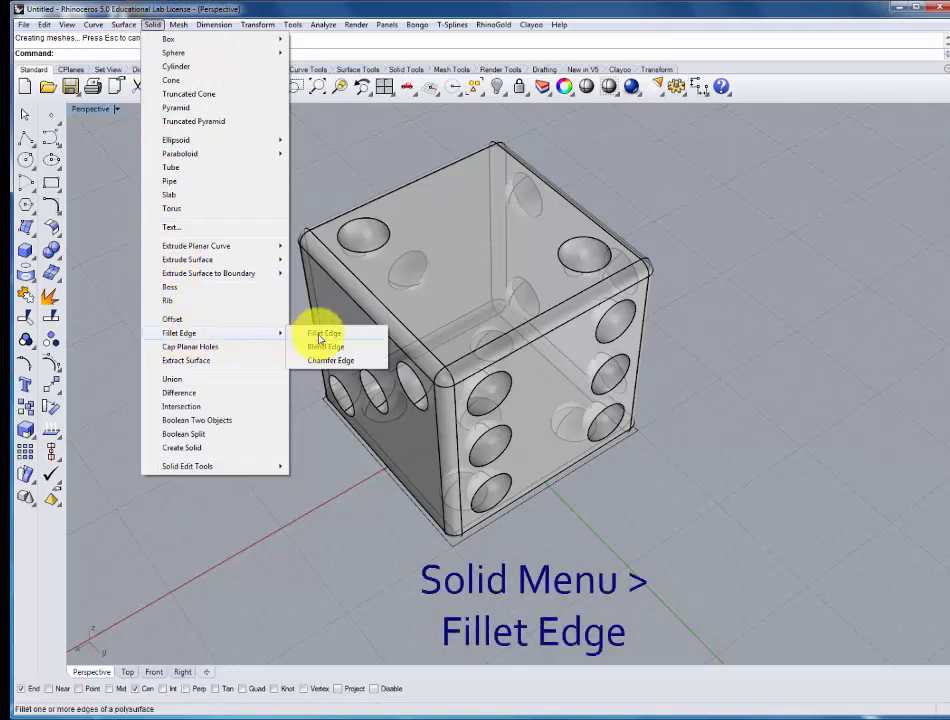
{"action": "left_click", "coordinate": [323, 333]}
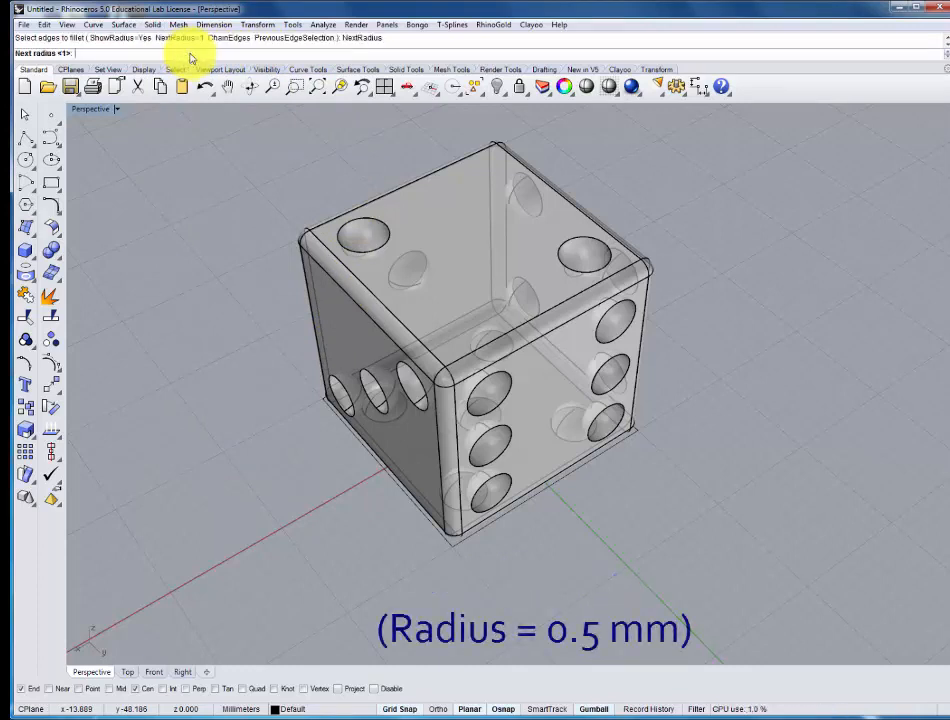
{"action": "type", "text": ".5"}
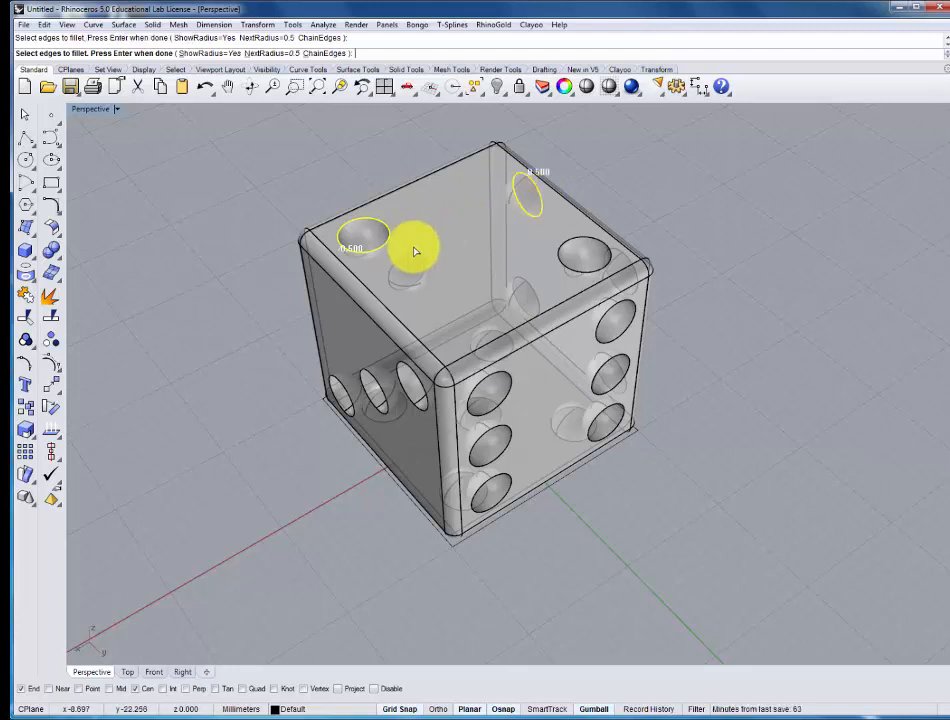
{"action": "left_click", "coordinate": [565, 250]}
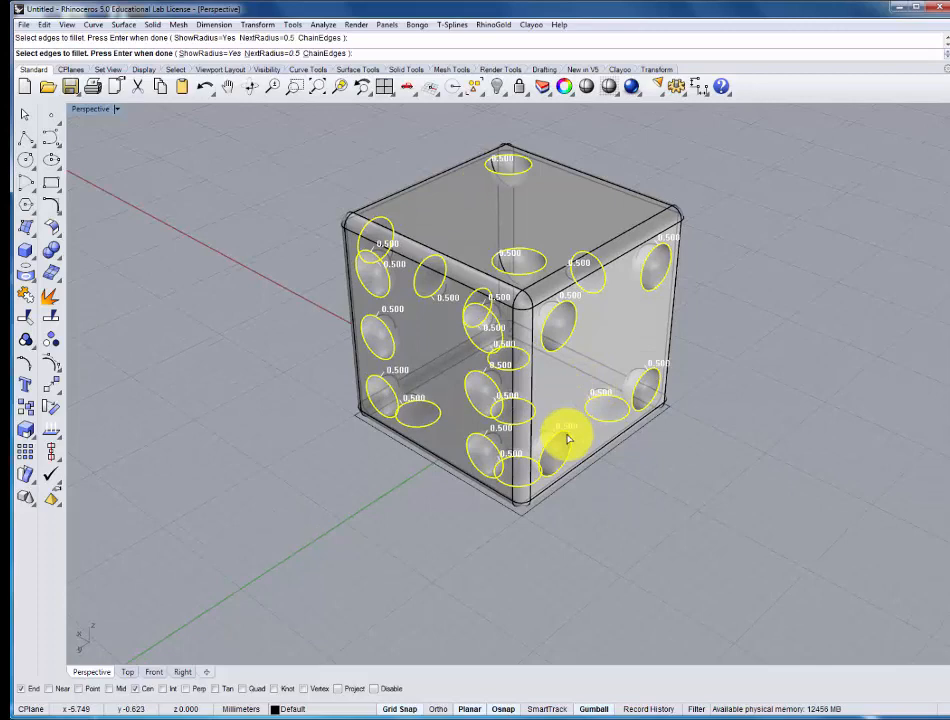
{"action": "key", "text": "enter"}
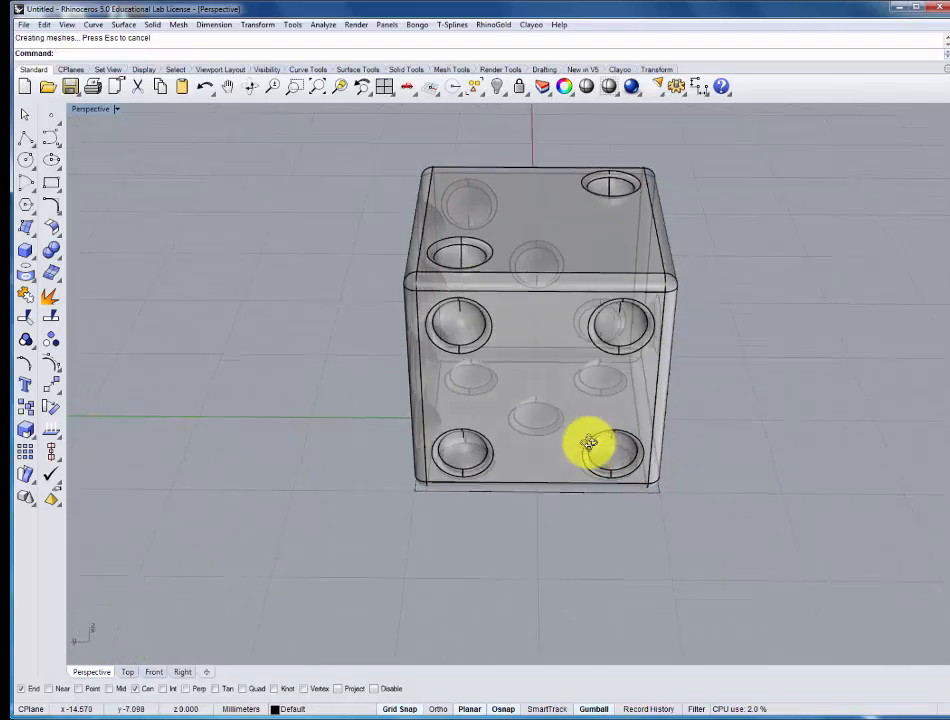
Step: Orbit the die and switch the Perspective viewport to Rendered display mode
{"action": "left_click_drag", "start_coordinate": [590, 443], "coordinate": [630, 420]}
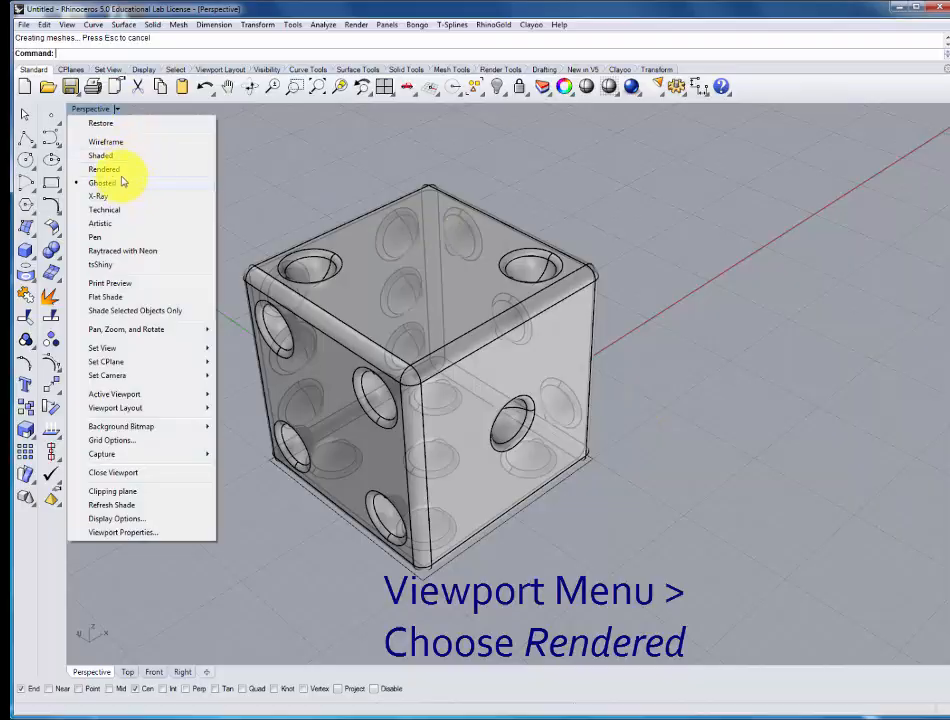
{"action": "left_click", "coordinate": [104, 169]}
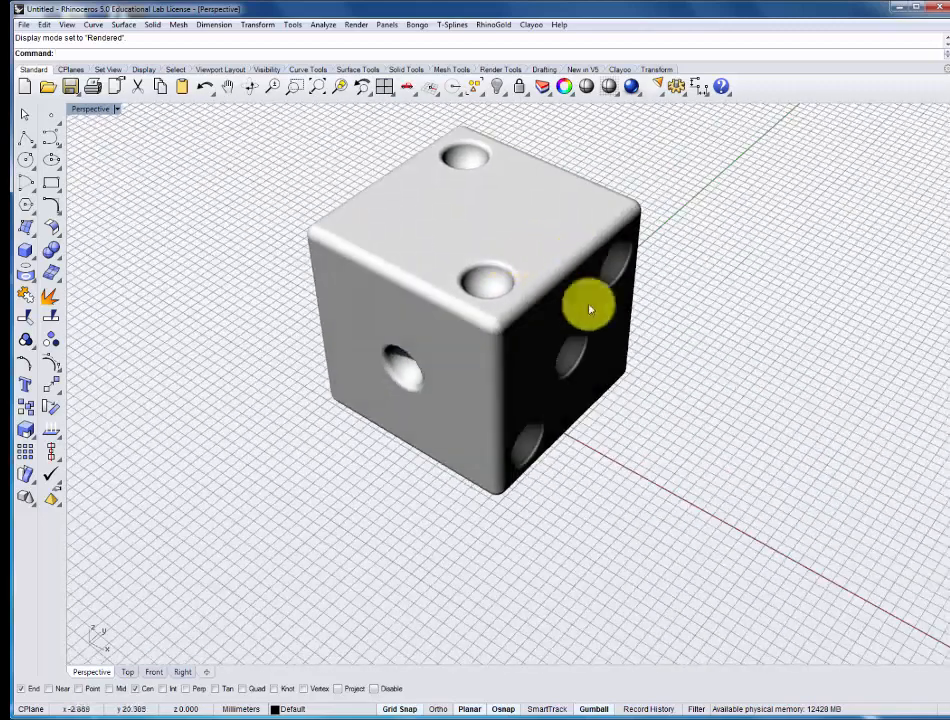
{"action": "mouse_move", "coordinate": [547, 290]}
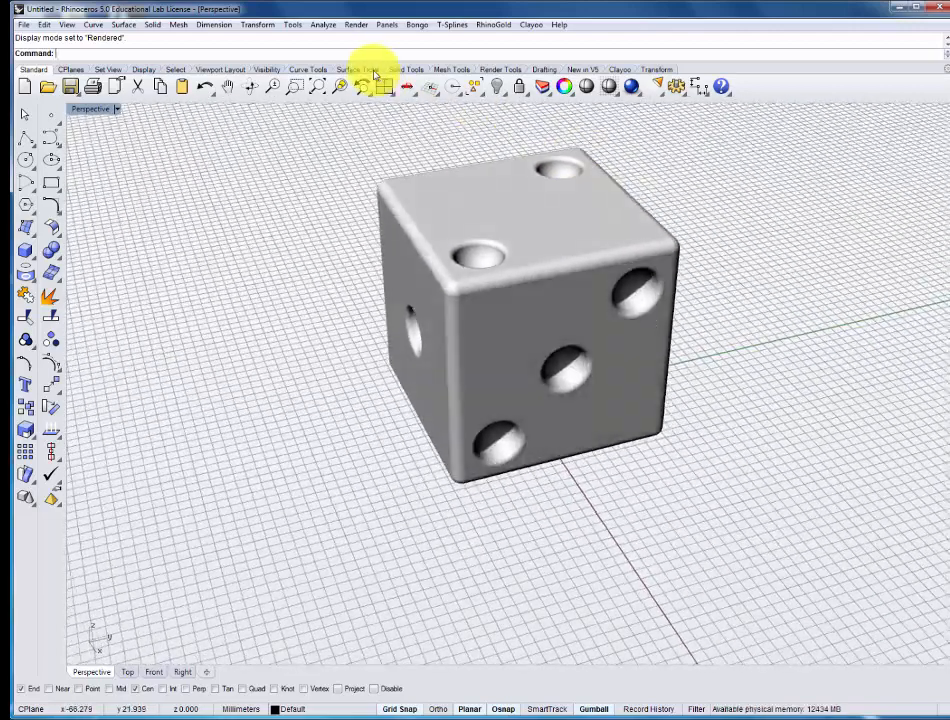
{"action": "mouse_move", "coordinate": [385, 87]}
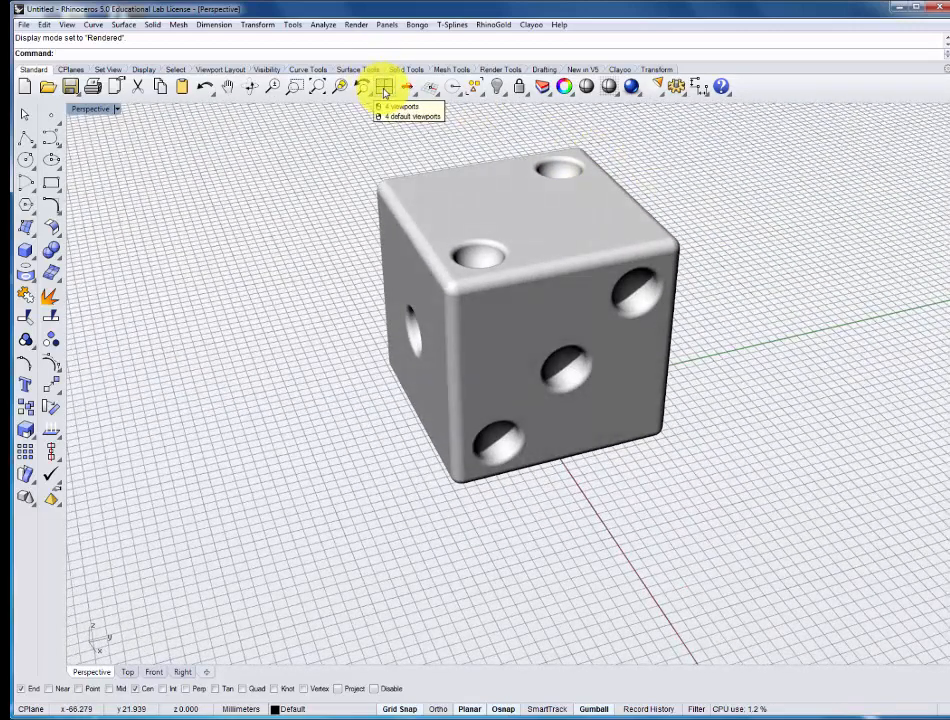
Step: Split into top, front, right and perspective viewports, then orbit the rendered die in perspective
{"action": "left_click", "coordinate": [384, 90]}
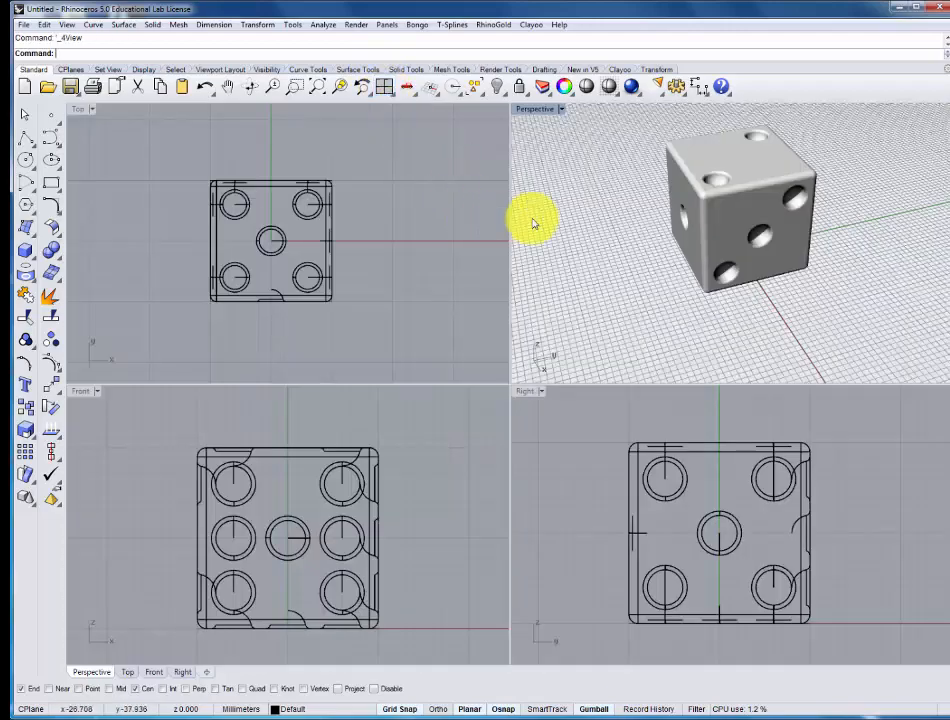
{"action": "left_click_drag", "start_coordinate": [535, 222], "coordinate": [800, 252]}
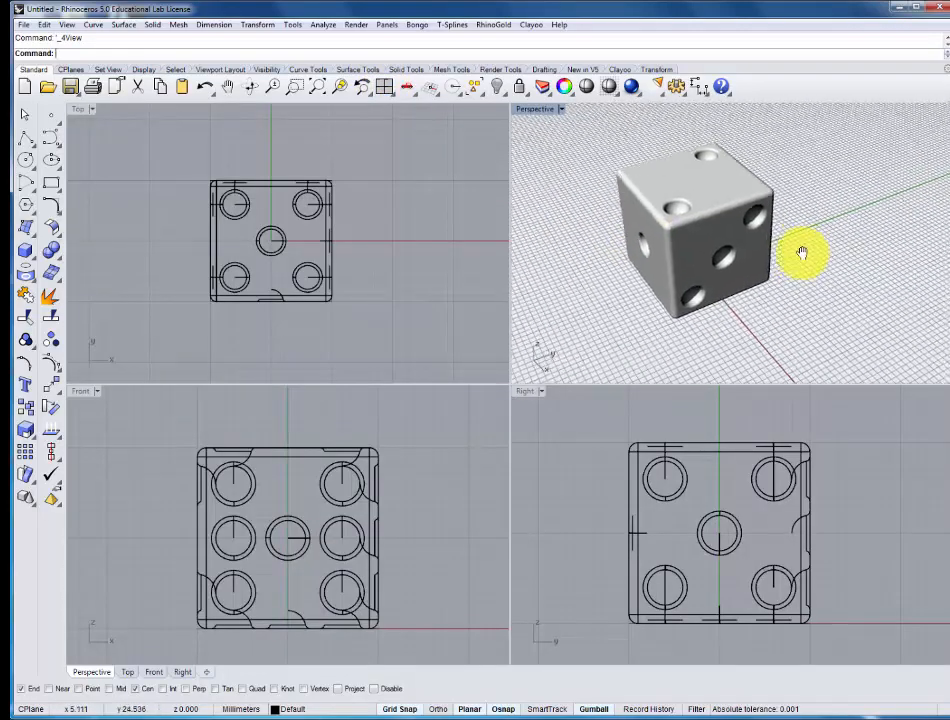